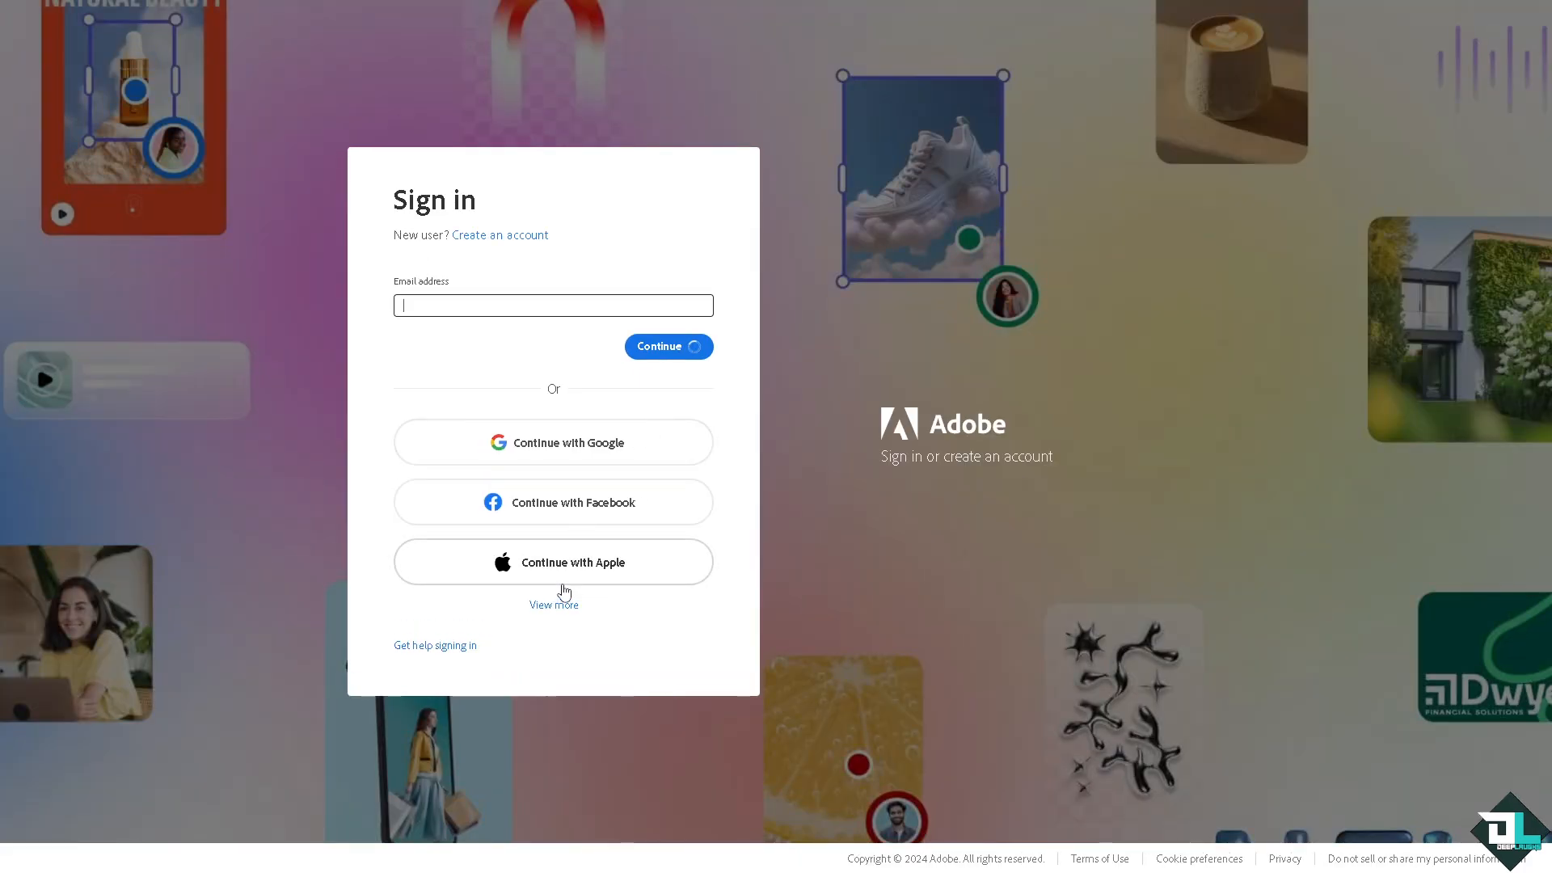
Step: Sign in with Apple to reach the Adobe Express home page
{"action": "left_click", "coordinate": [553, 605]}
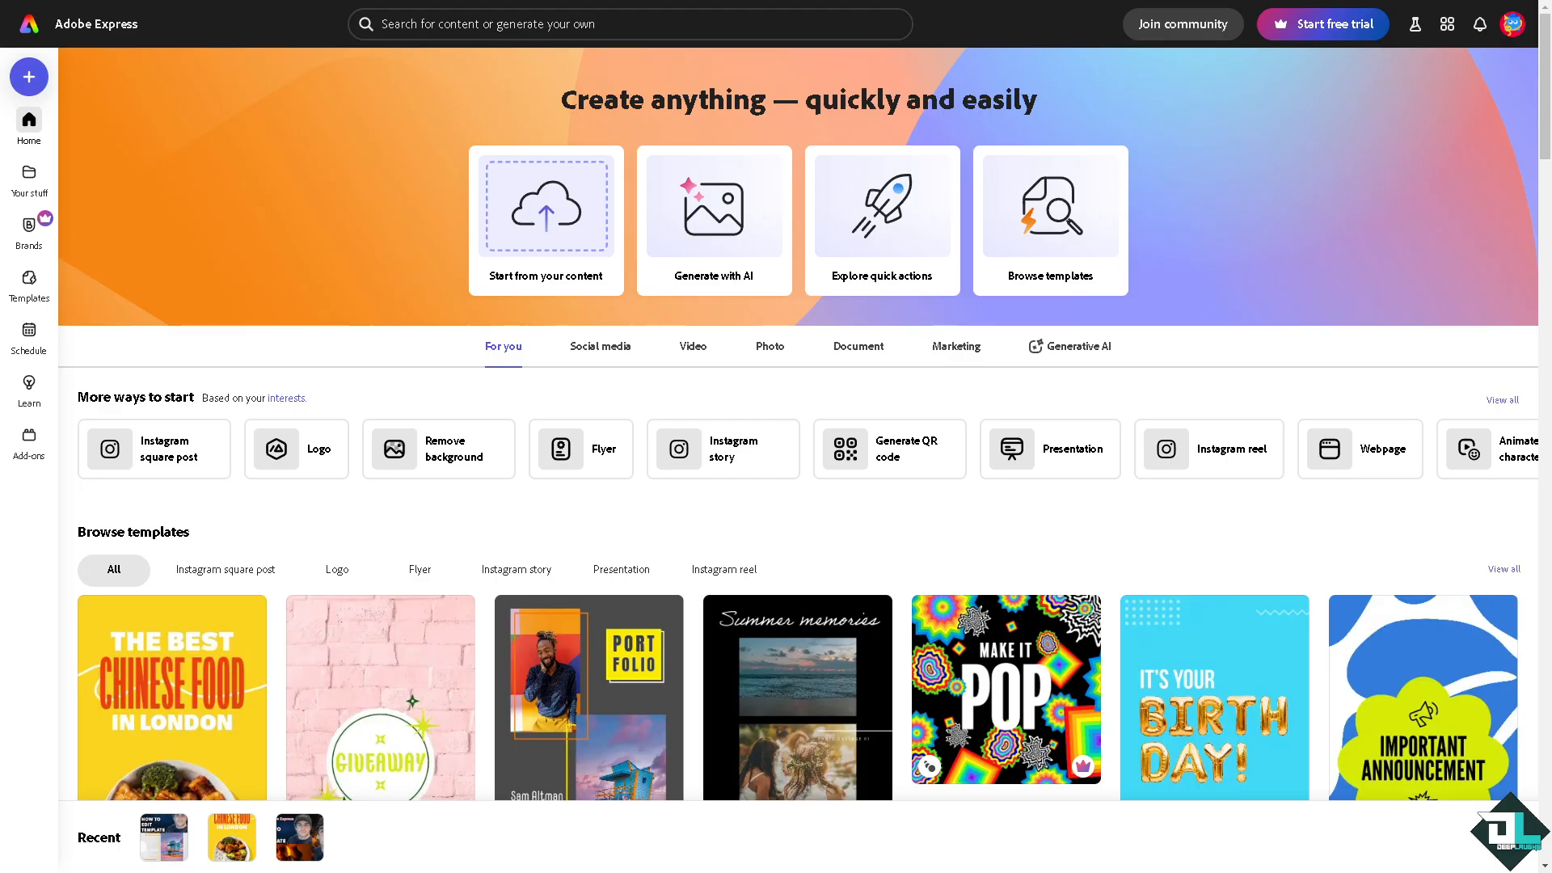
{"action": "mouse_move", "coordinate": [368, 517]}
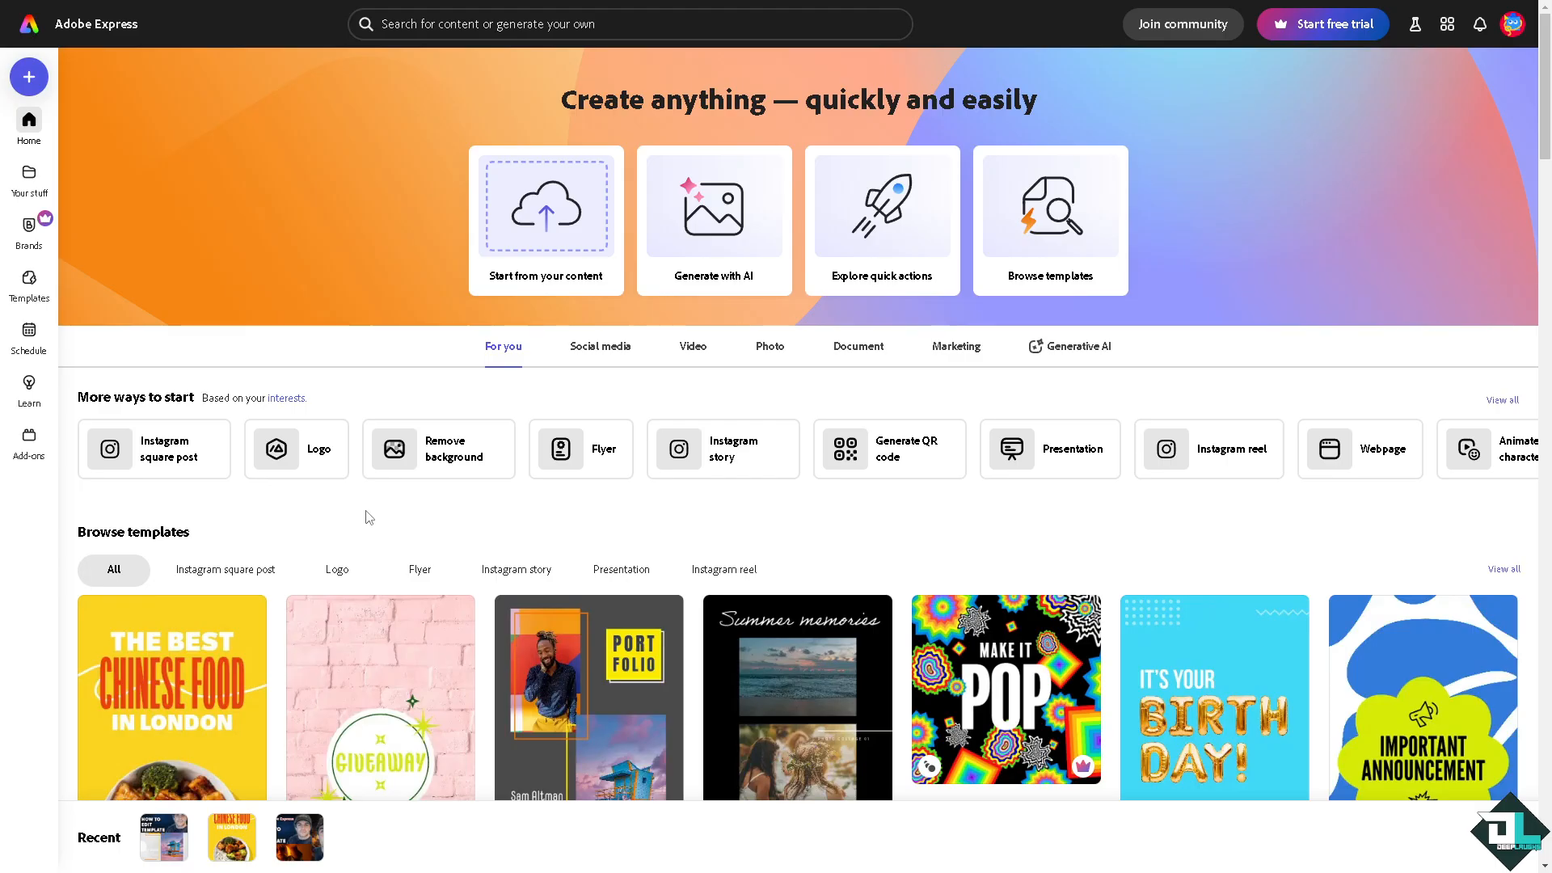
{"action": "mouse_move", "coordinate": [361, 521]}
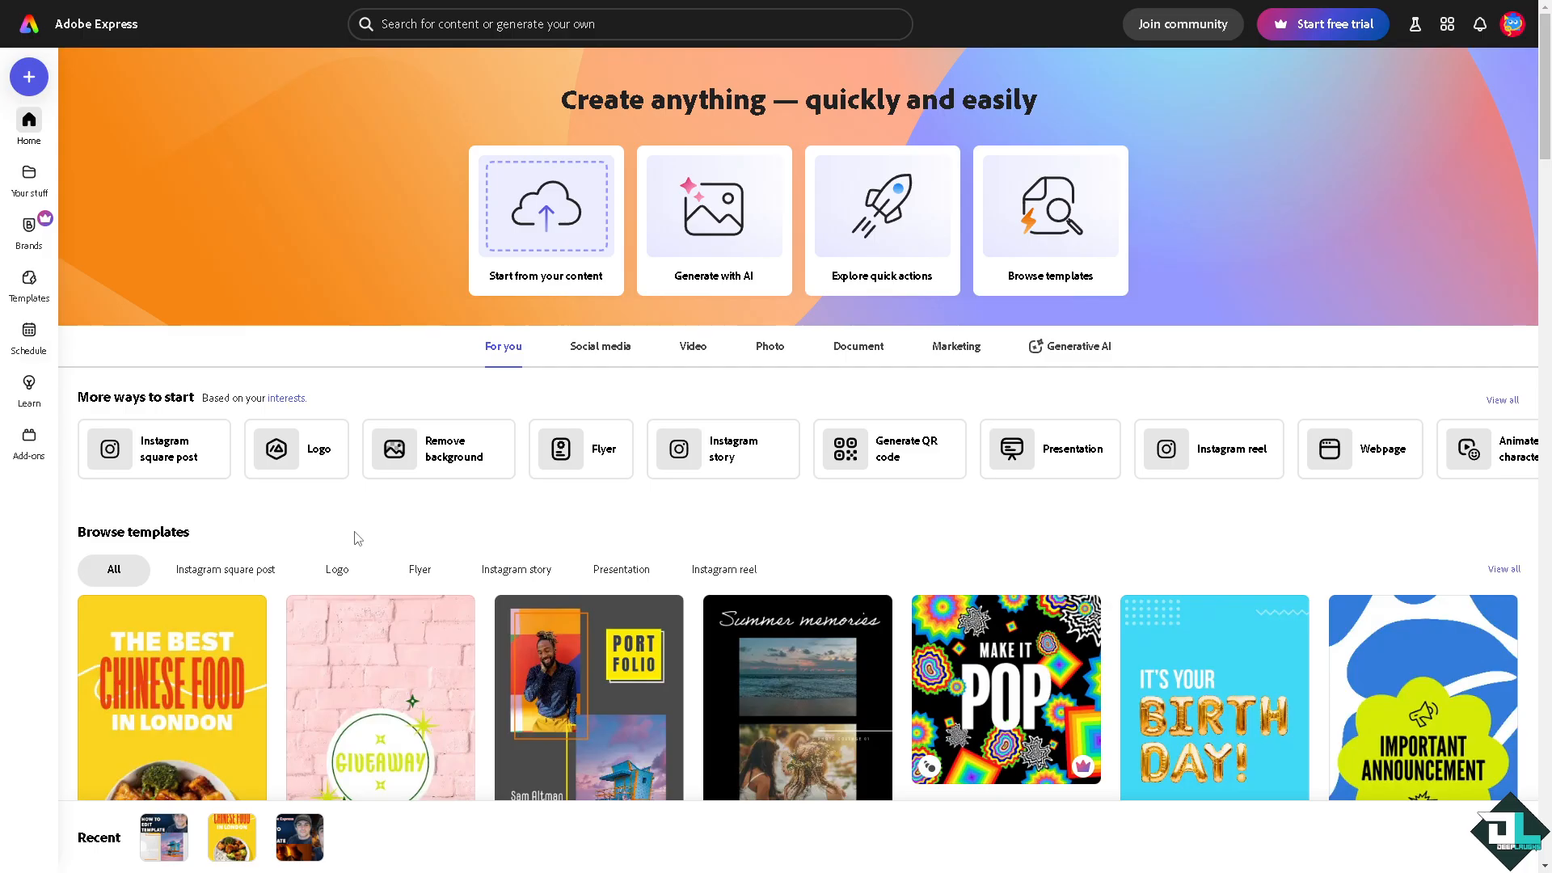
{"action": "mouse_move", "coordinate": [29, 277]}
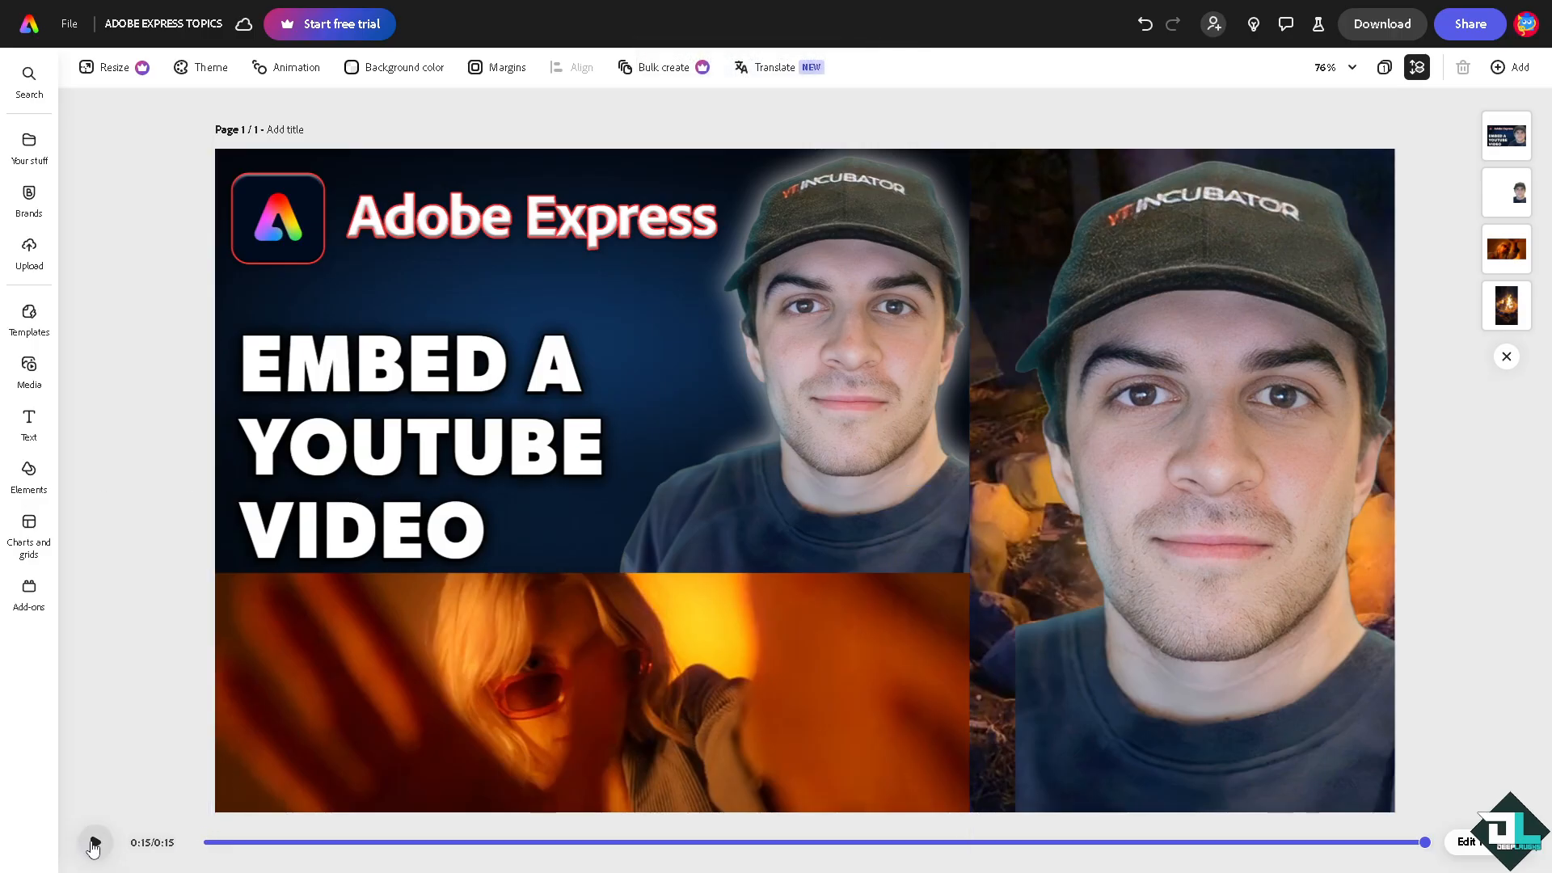
Step: Play the page preview, then add a second blank page of the same size
{"action": "left_click", "coordinate": [94, 842]}
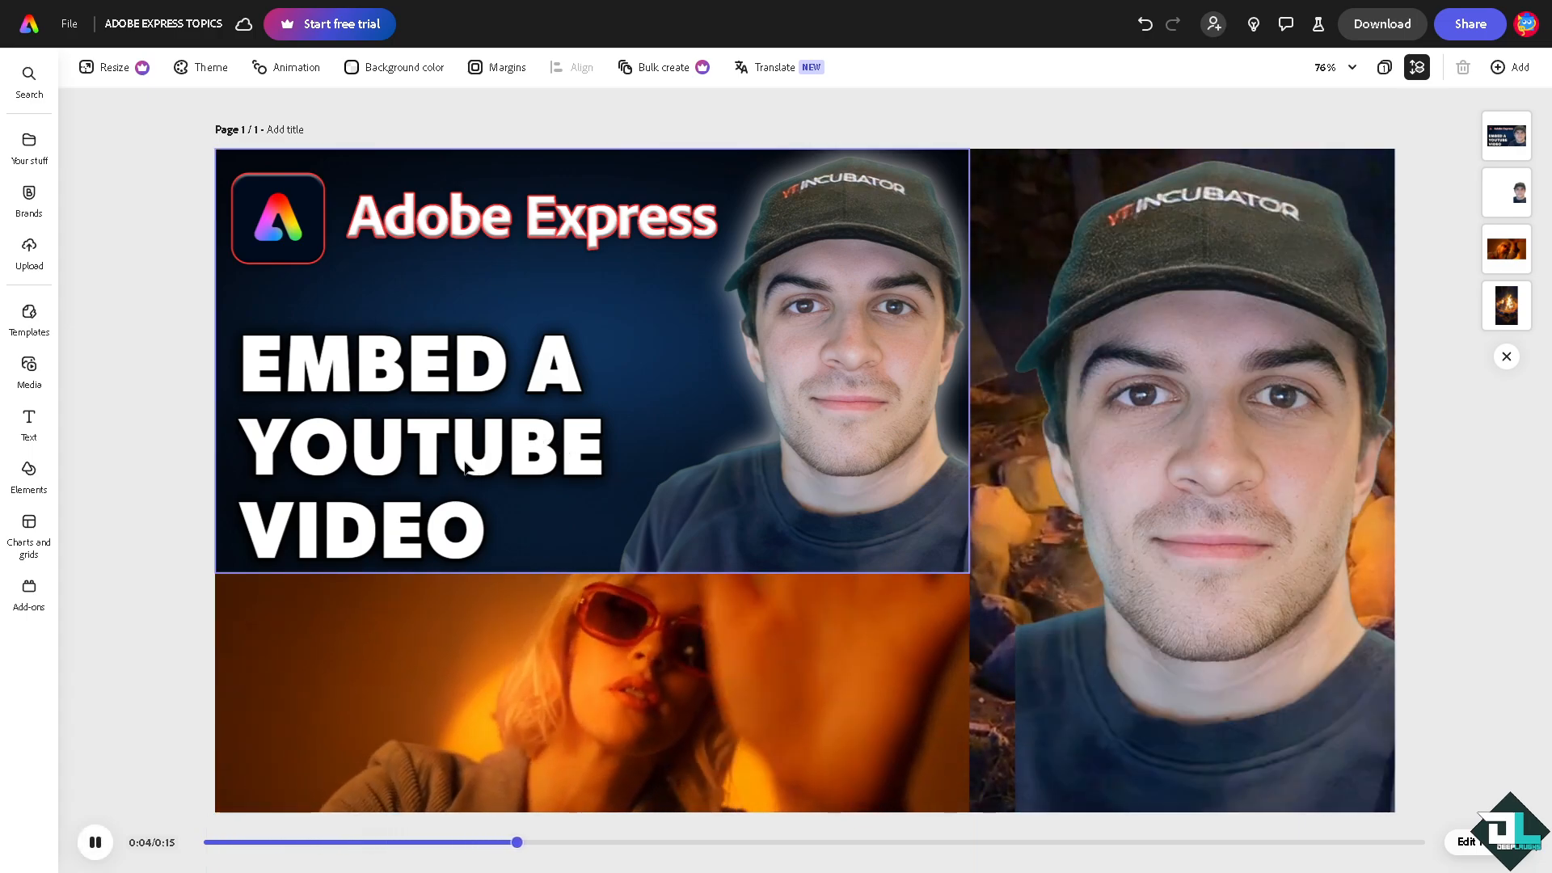
{"action": "left_click", "coordinate": [1514, 67]}
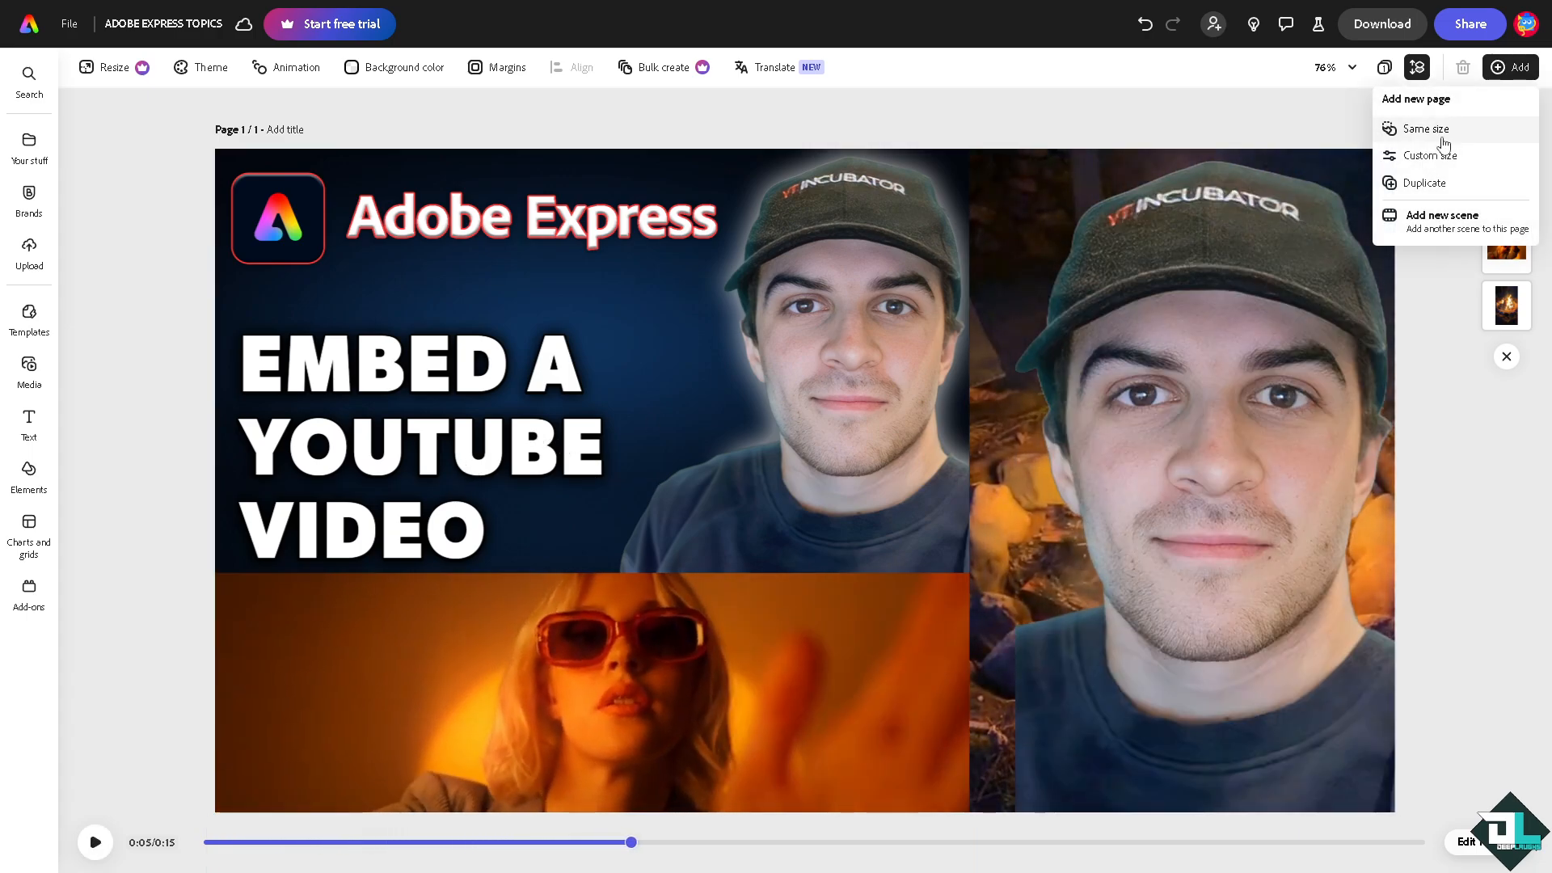
{"action": "left_click", "coordinate": [1424, 129]}
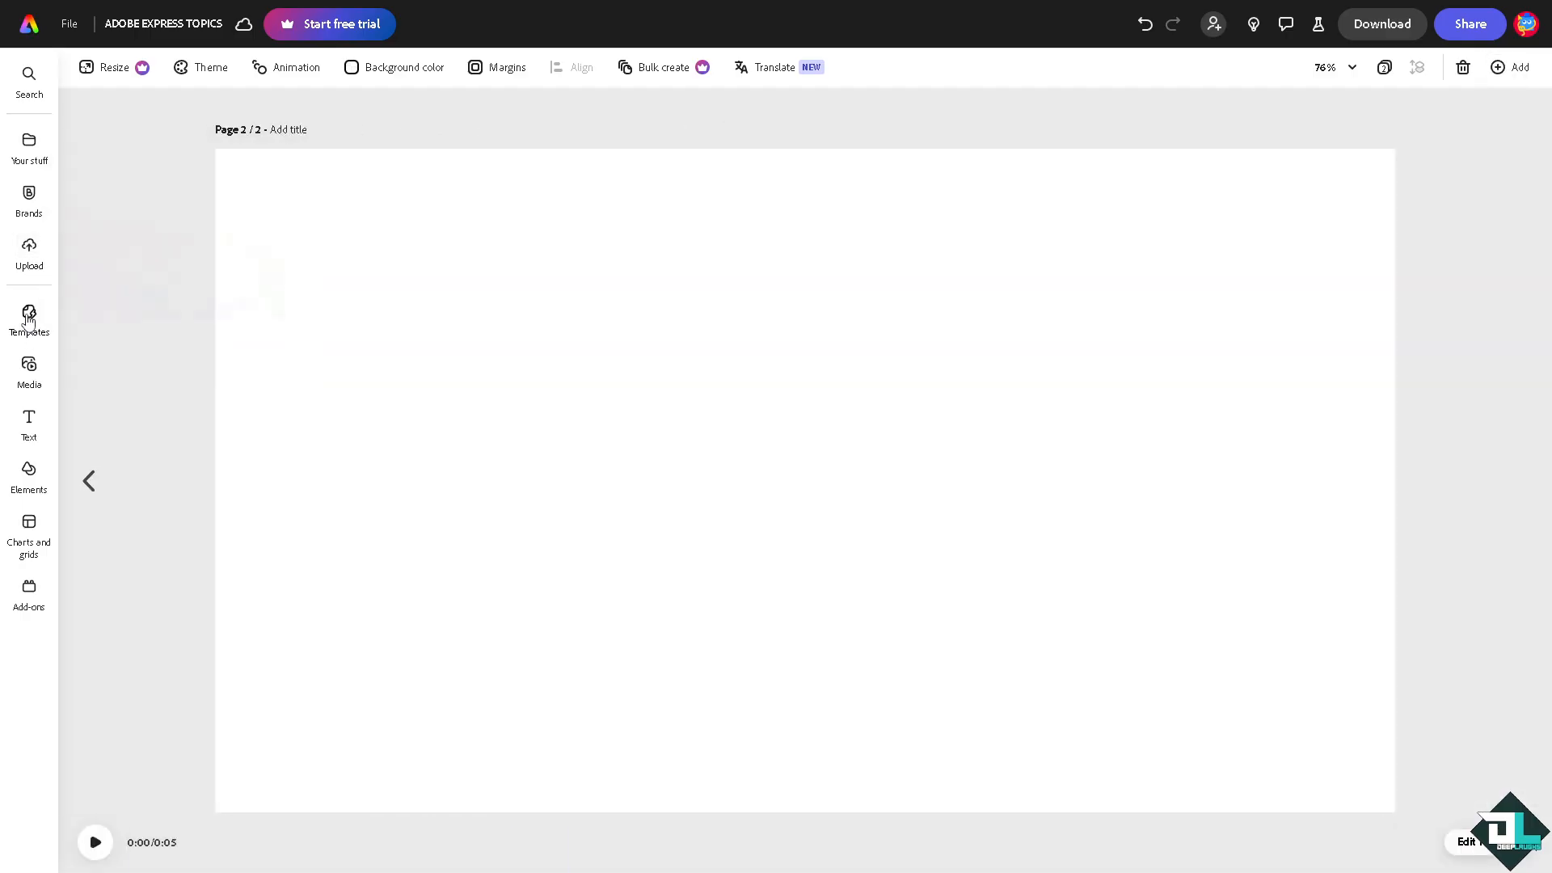
Step: Search the add-ons library for 'youtube', then 'video', and browse the results
{"action": "left_click", "coordinate": [29, 588]}
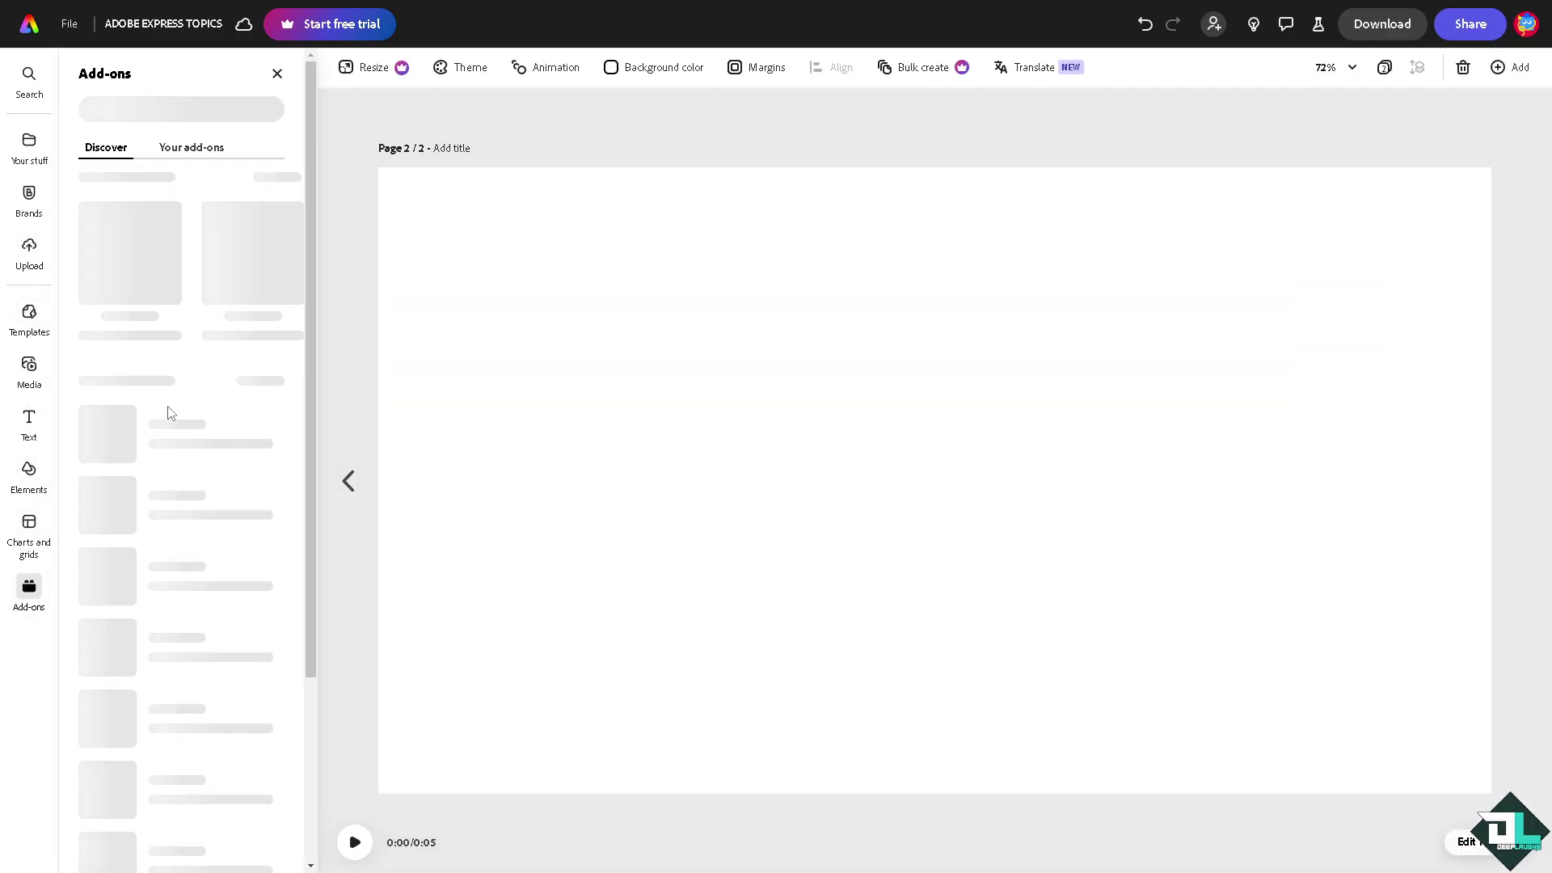
{"action": "mouse_move", "coordinate": [182, 114]}
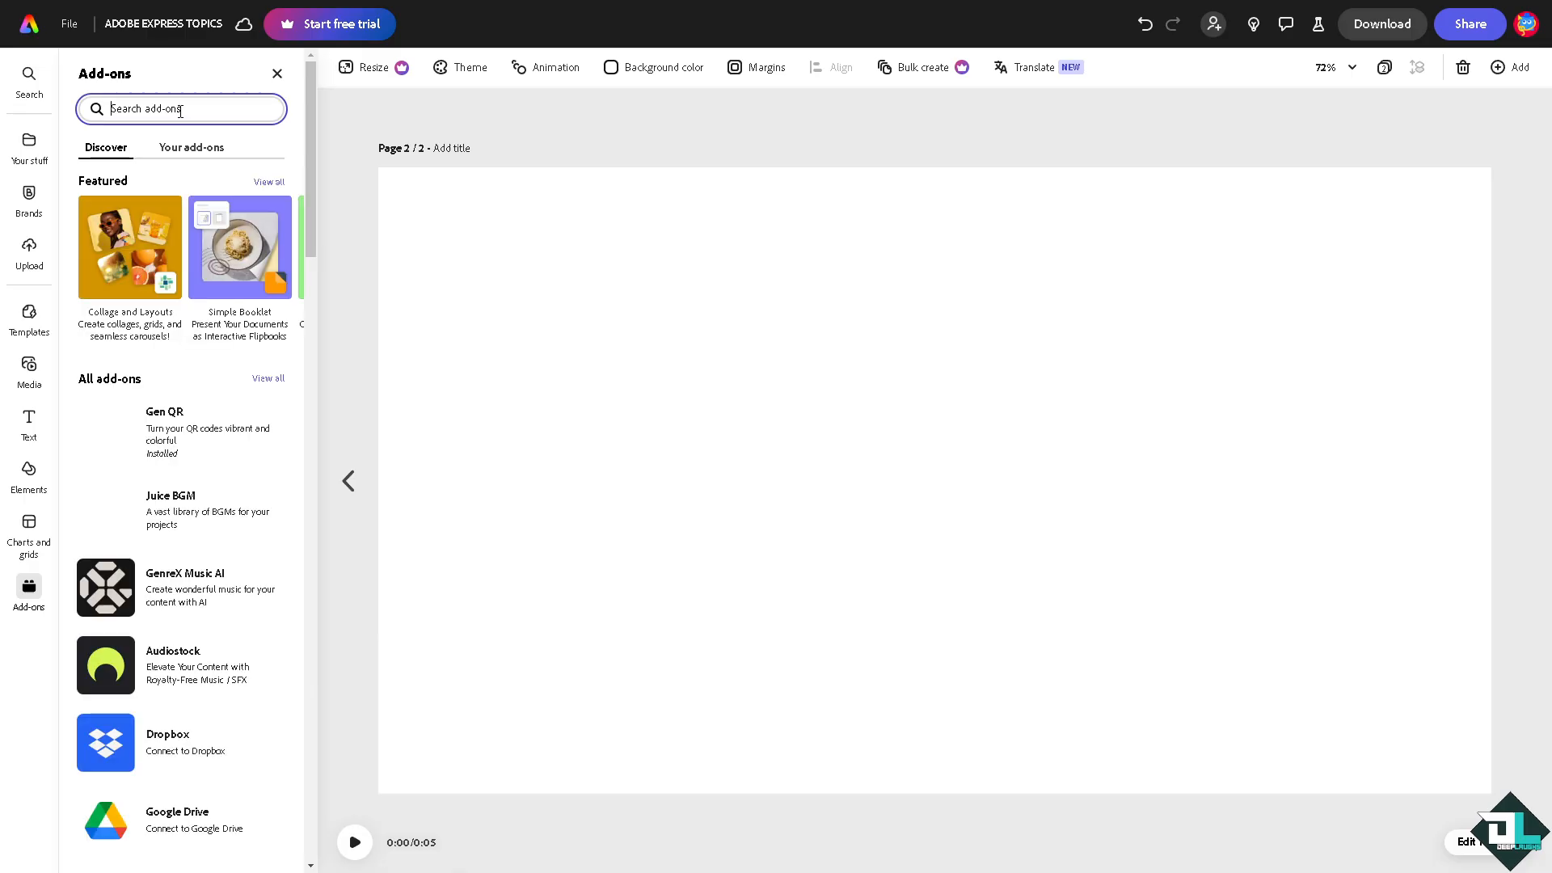
{"action": "type", "text": "youtube"}
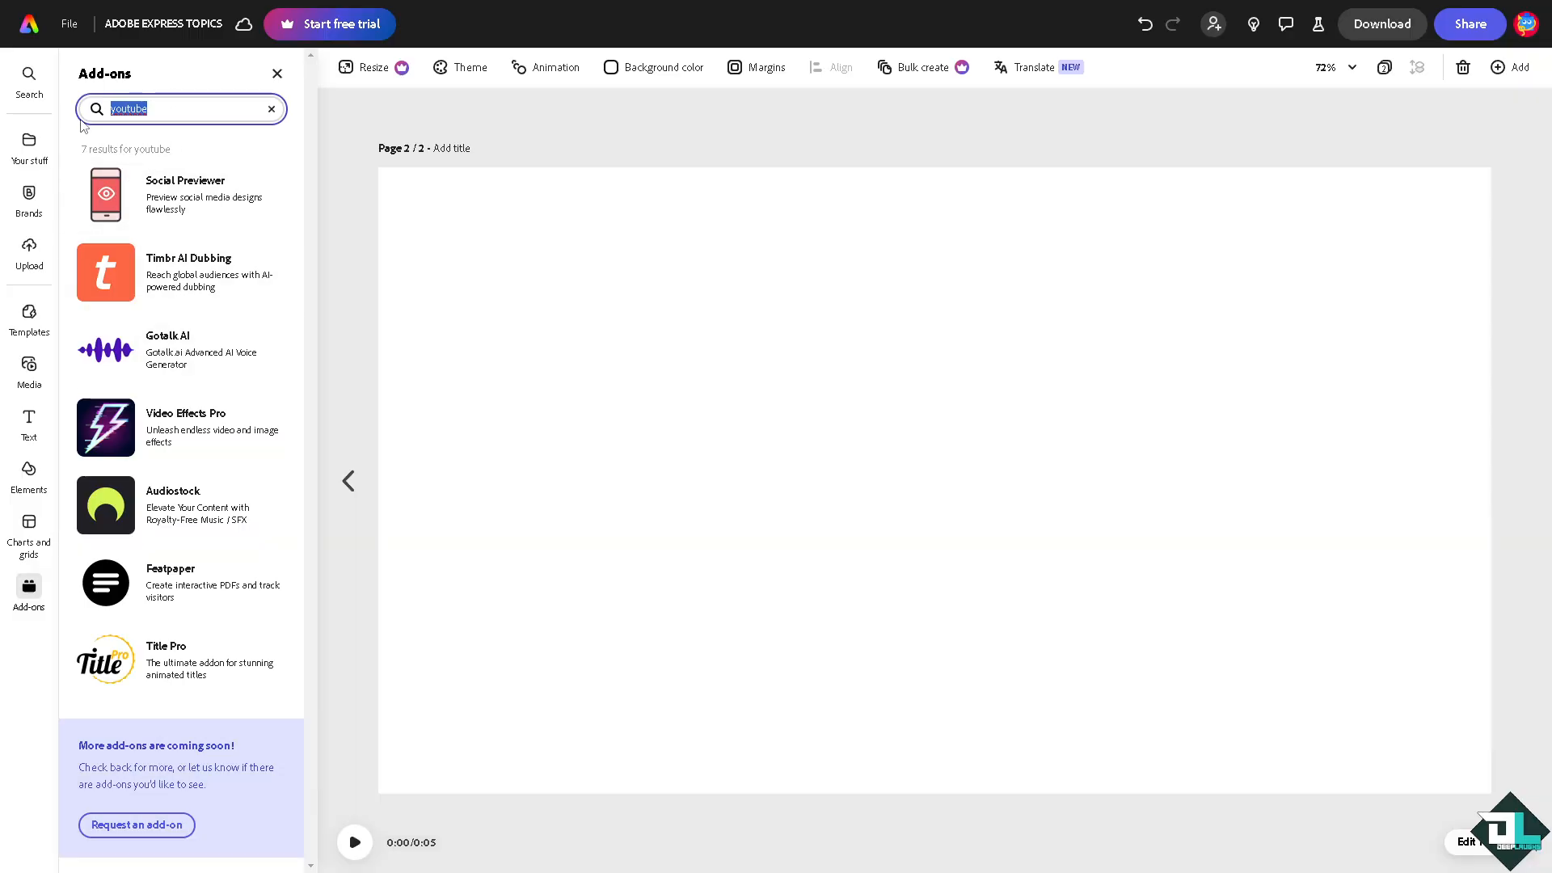
{"action": "type", "text": "video"}
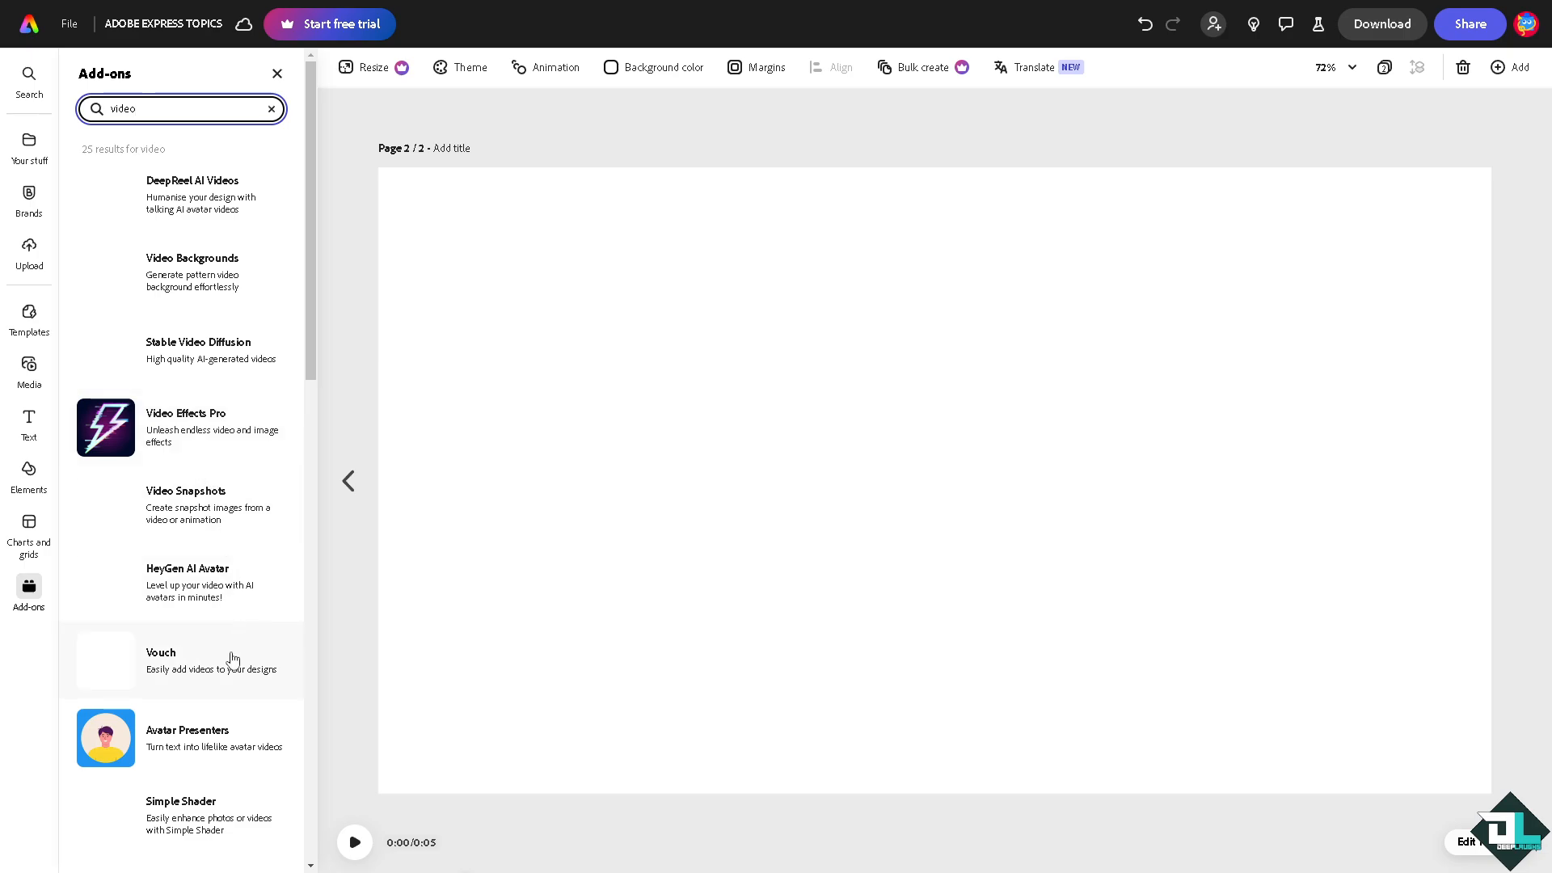
{"action": "left_click", "coordinate": [182, 108]}
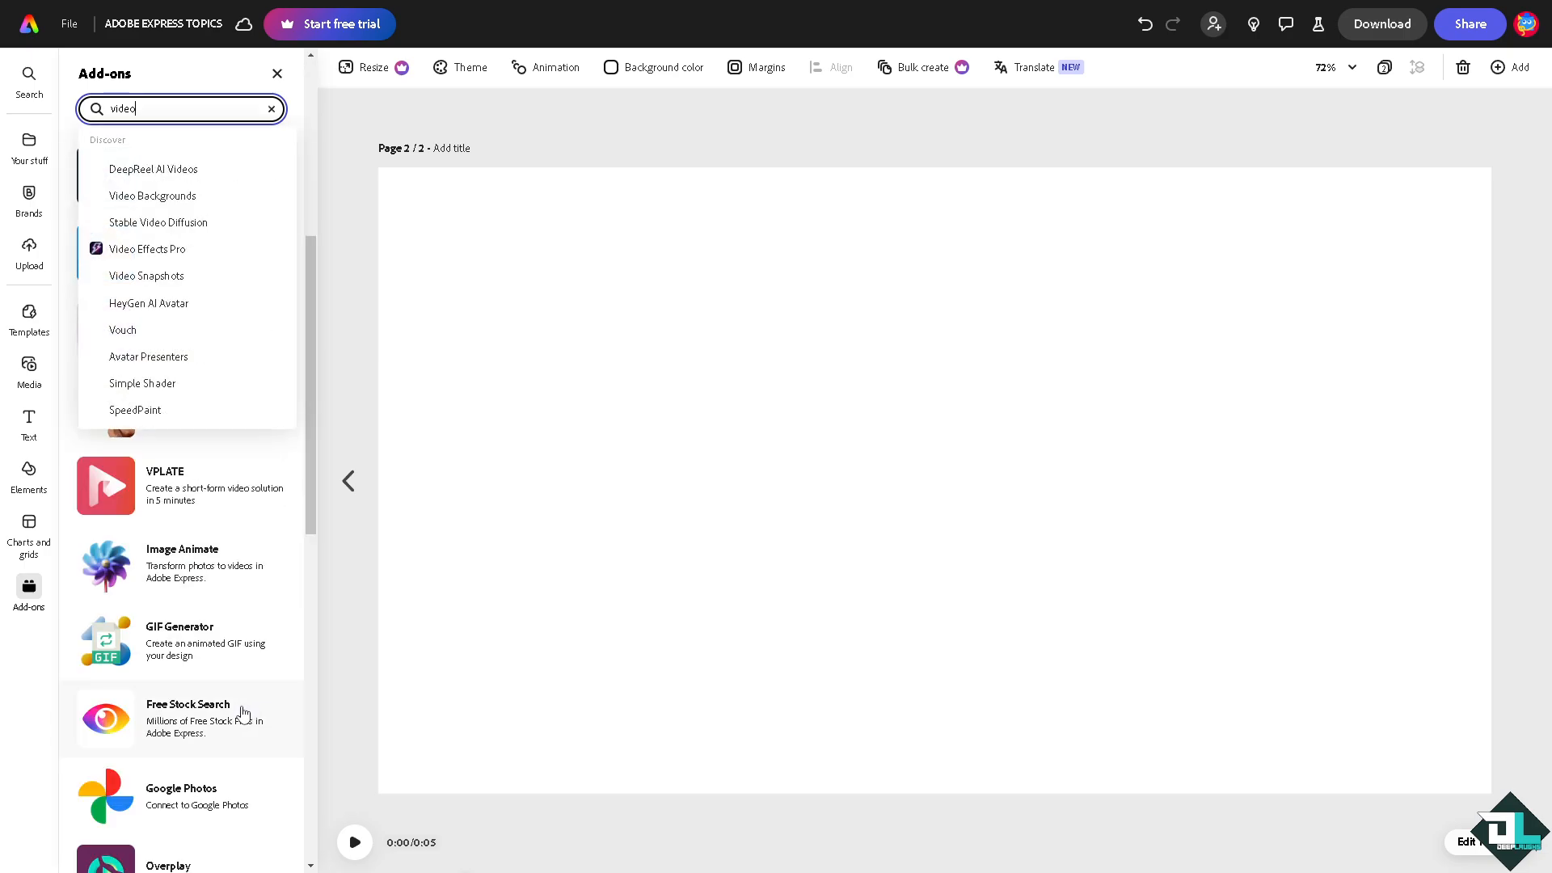
{"action": "scroll", "scroll_direction": "down", "scroll_amount": 3}
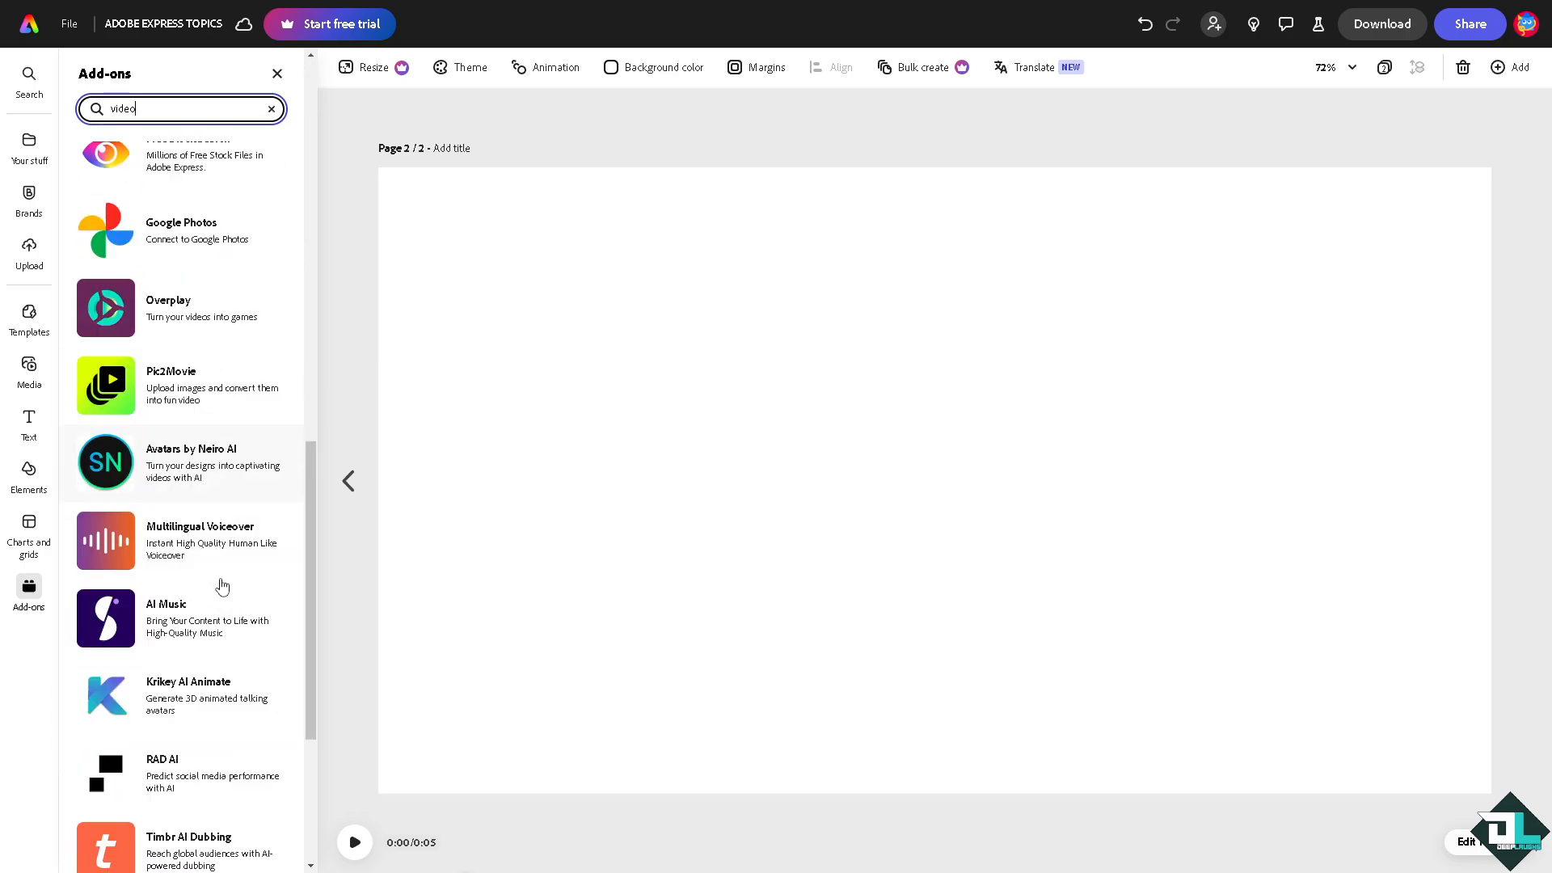
{"action": "scroll", "scroll_direction": "down", "scroll_amount": 3}
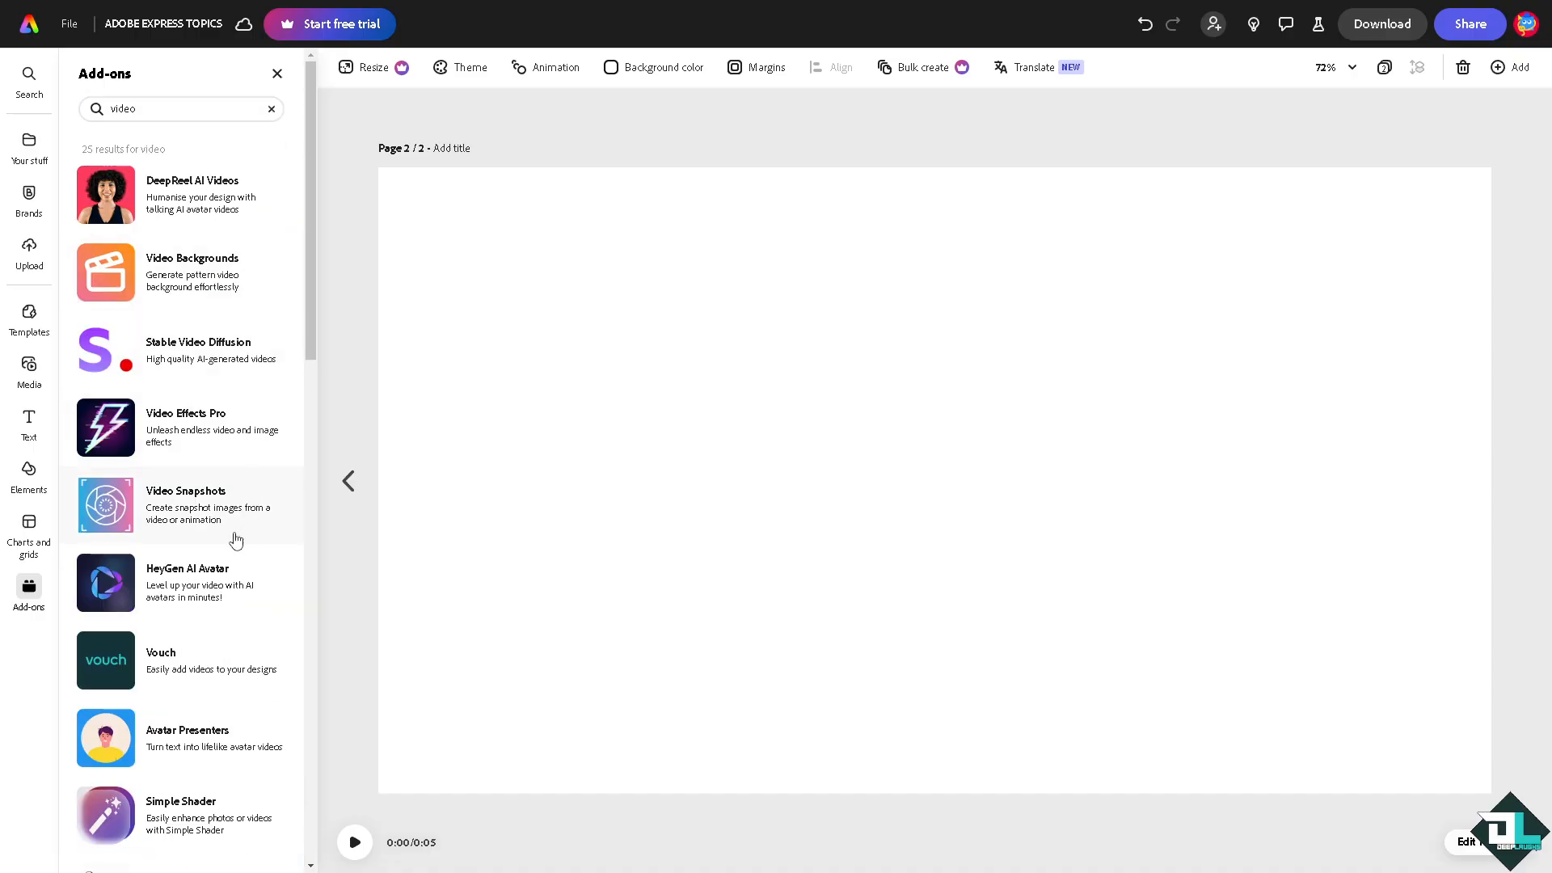
{"action": "mouse_move", "coordinate": [210, 544]}
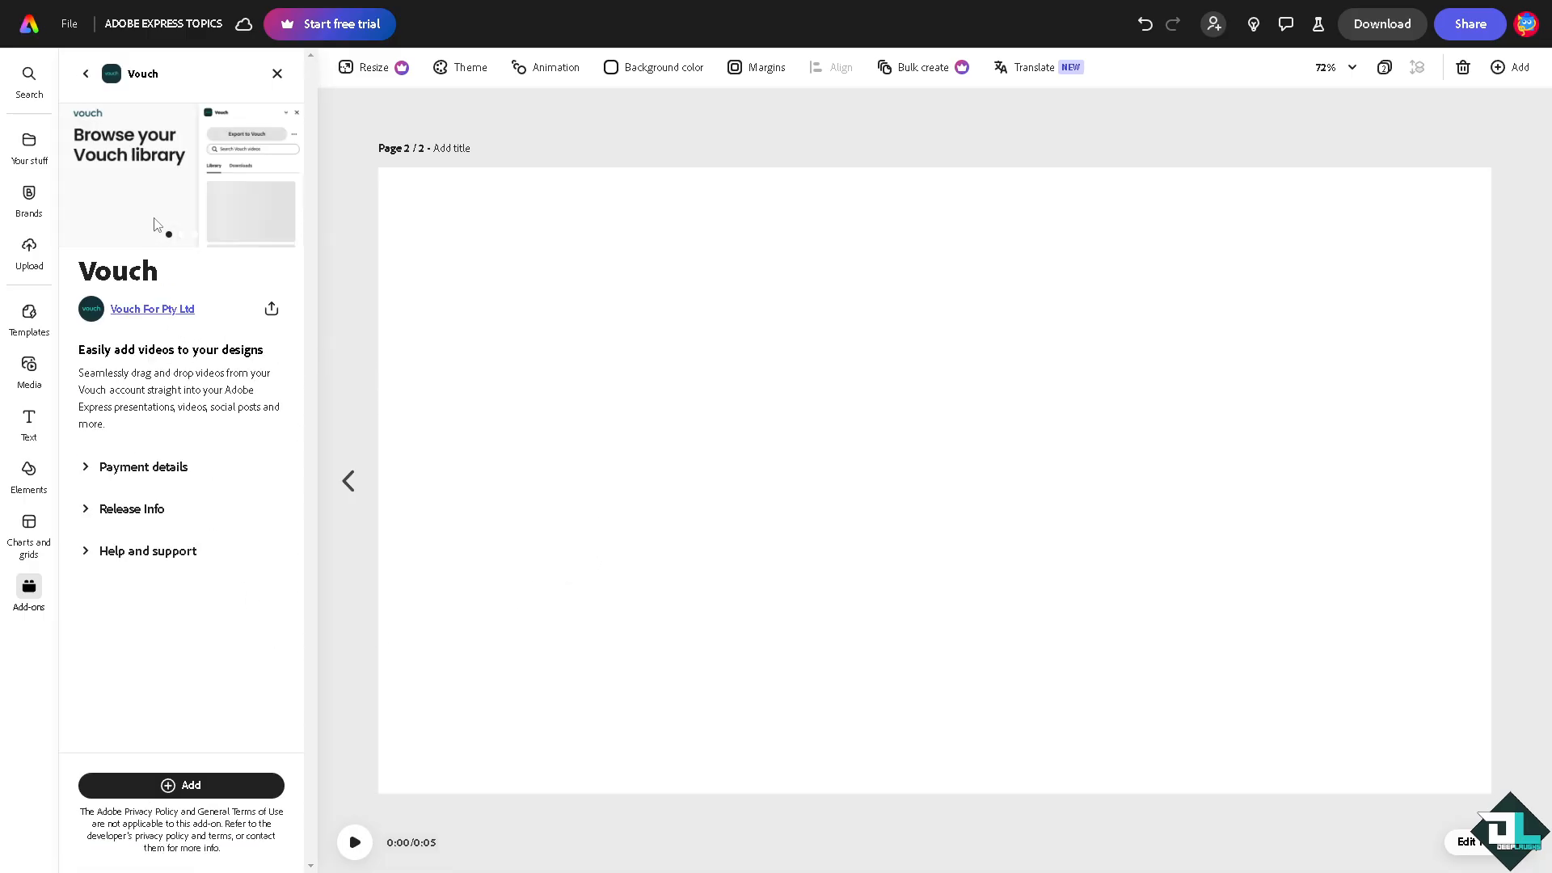
Step: Install the Vouch add-on, launch it, and start connecting a Vouch account
{"action": "left_click", "coordinate": [175, 785]}
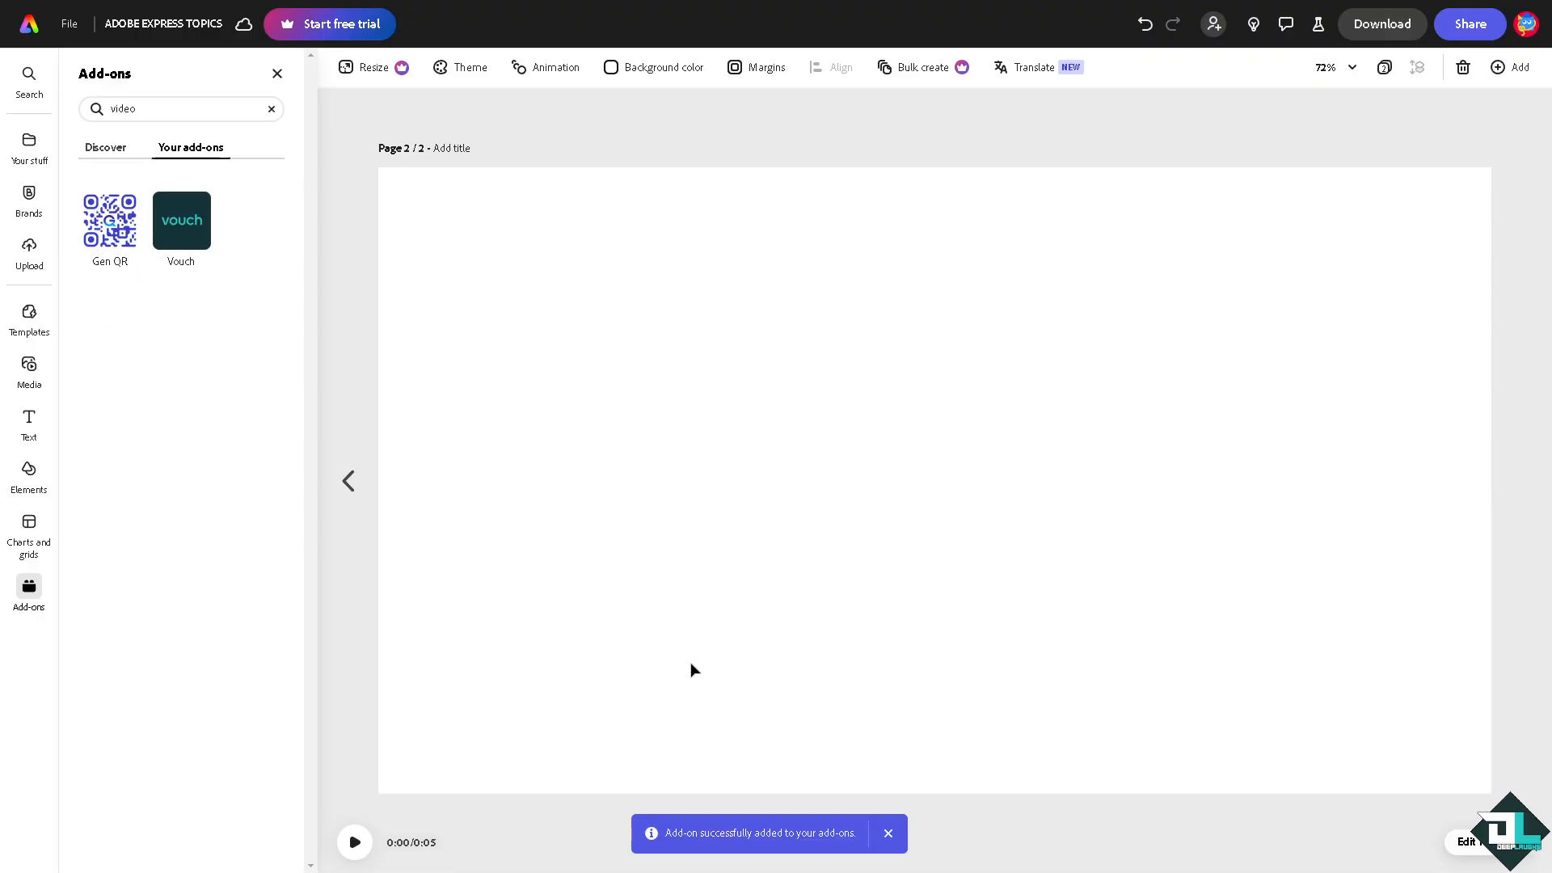
{"action": "left_click", "coordinate": [181, 221]}
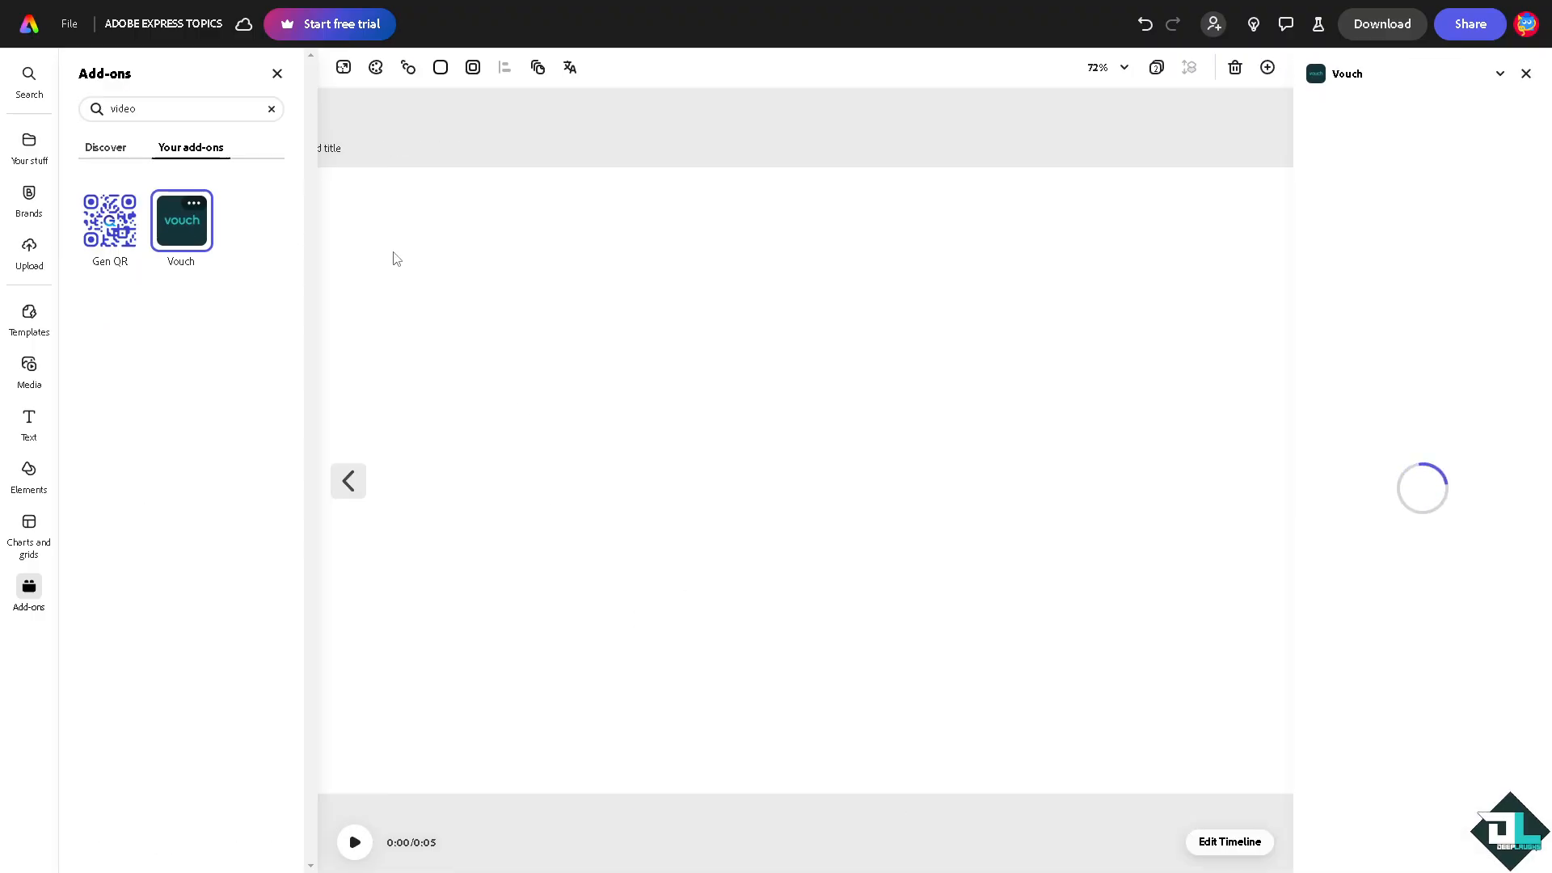
{"action": "mouse_move", "coordinate": [800, 314]}
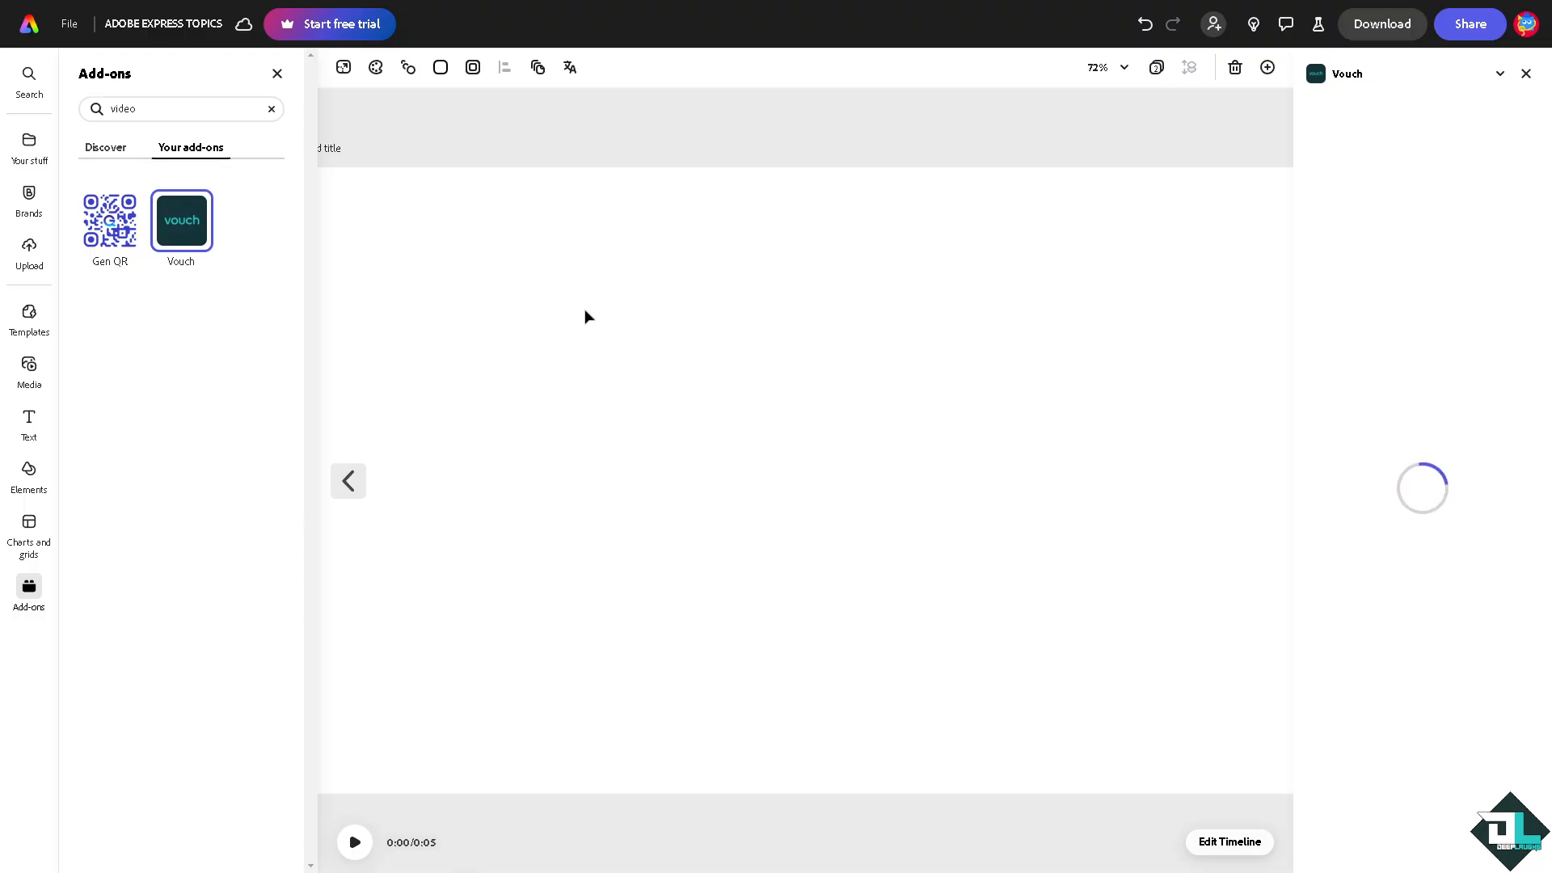
{"action": "mouse_move", "coordinate": [1099, 371]}
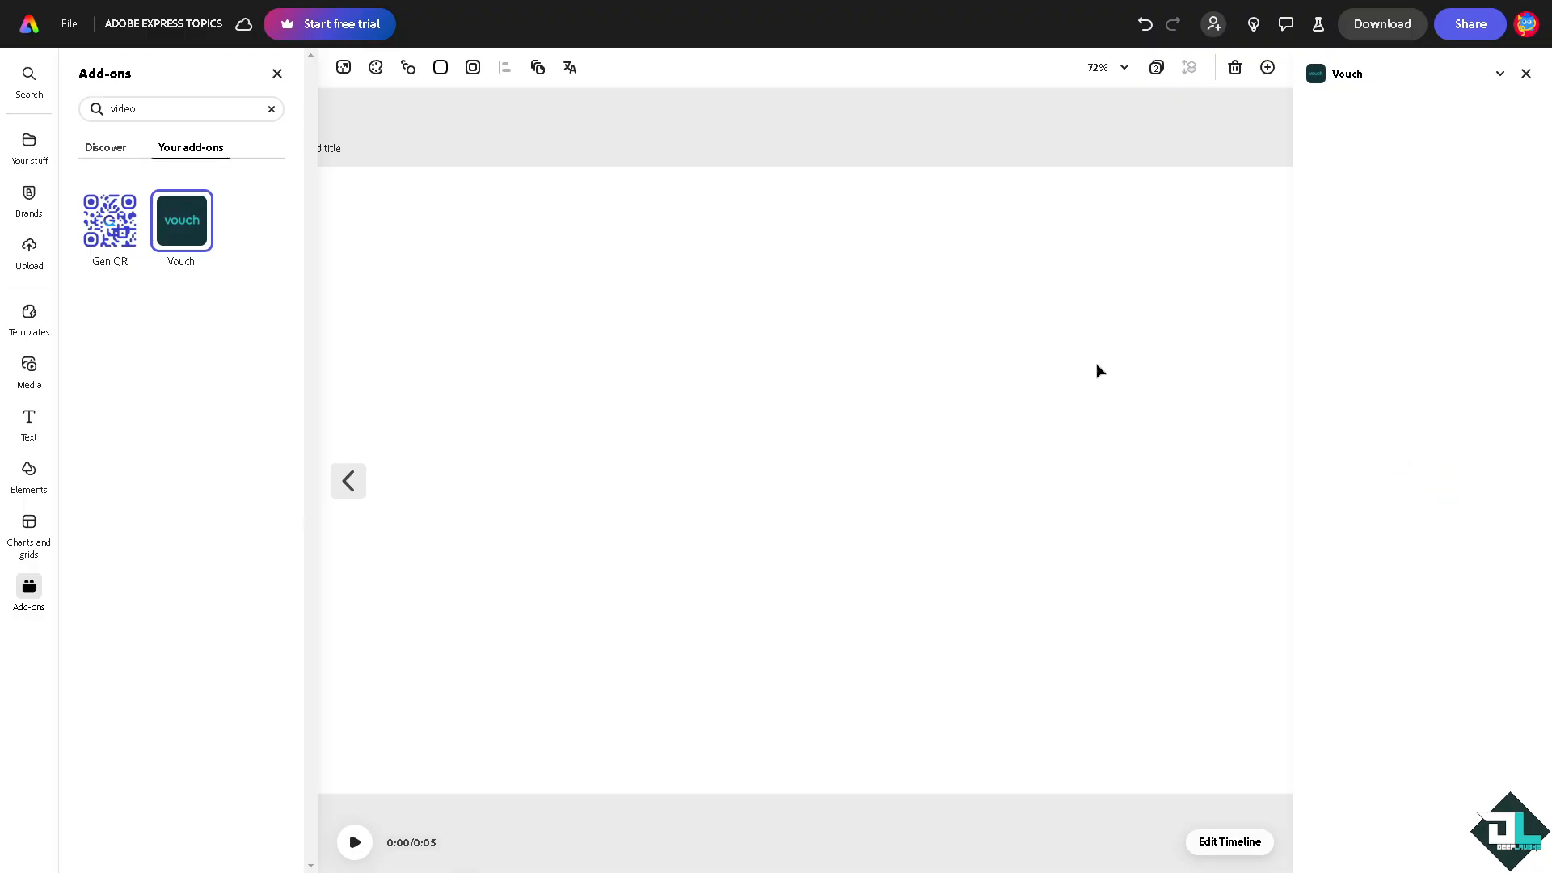
{"action": "left_click", "coordinate": [181, 221]}
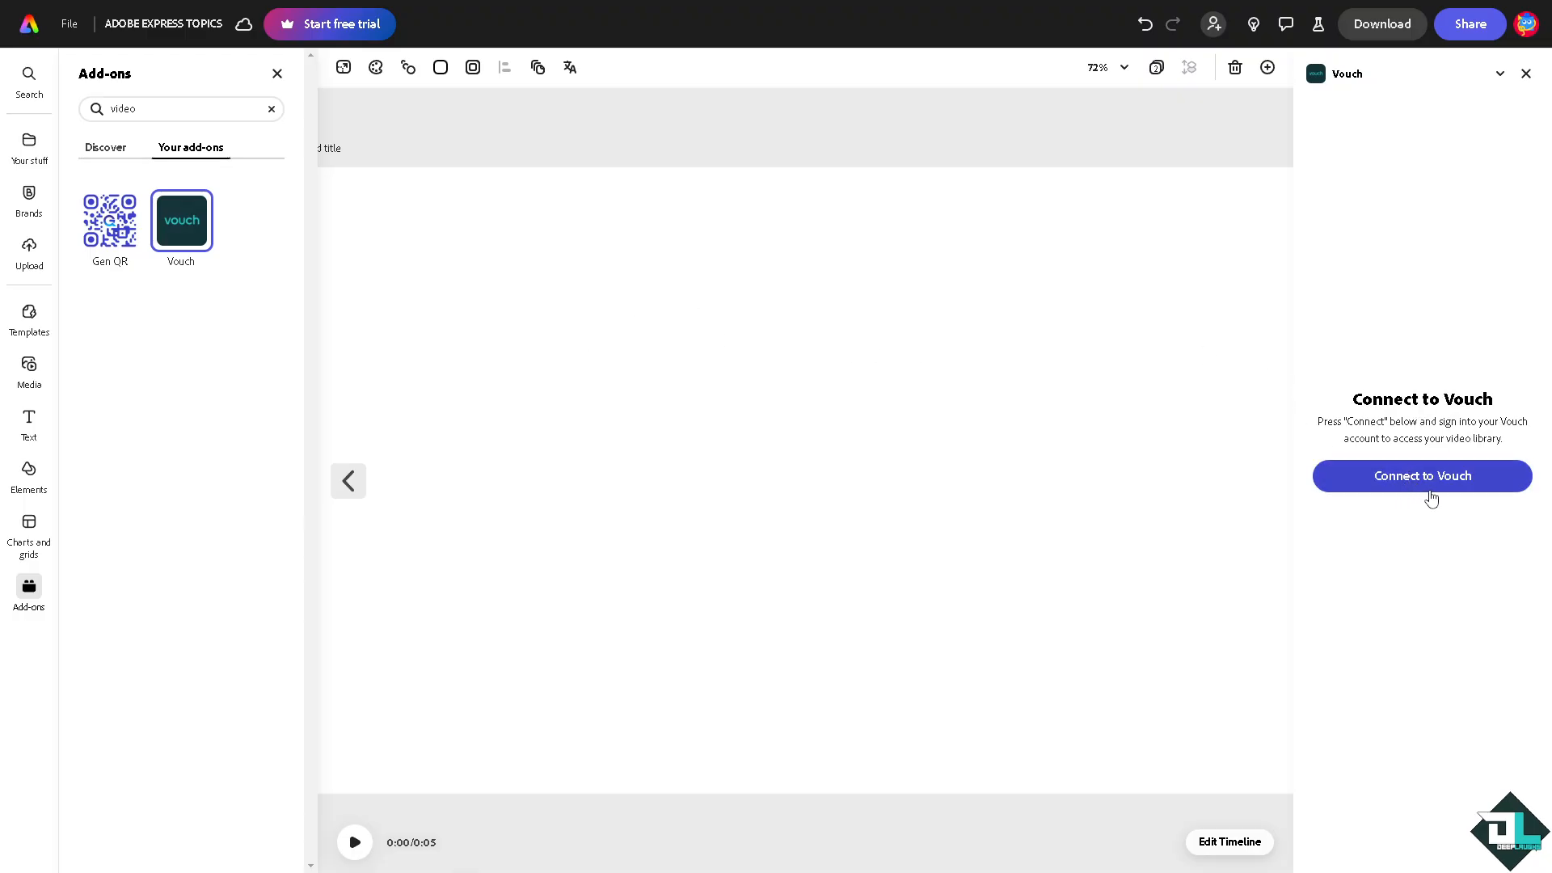
{"action": "mouse_move", "coordinate": [29, 367]}
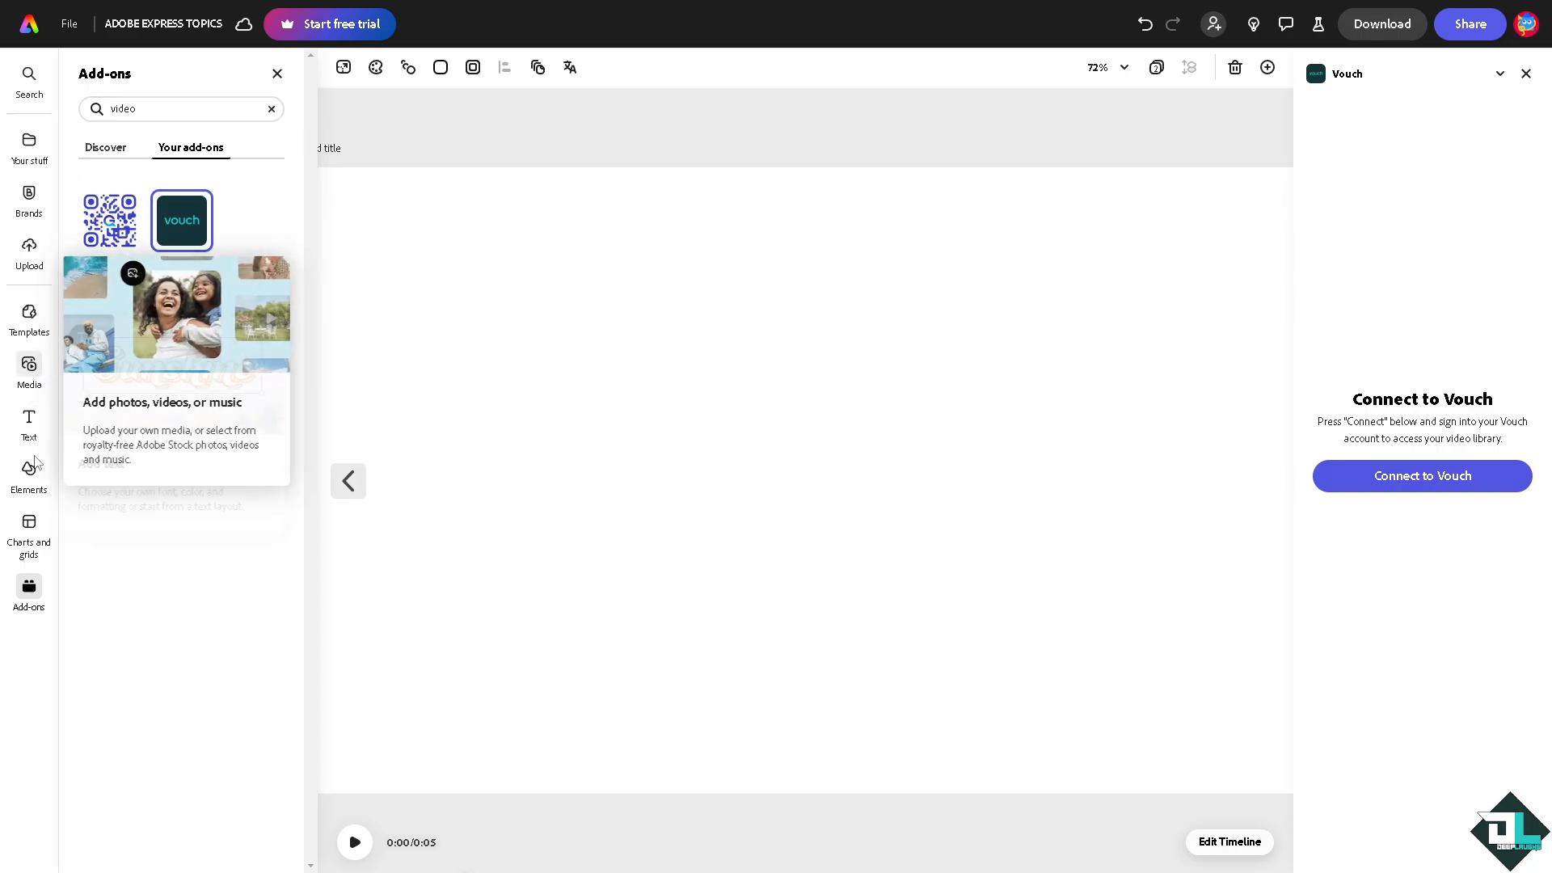
{"action": "mouse_move", "coordinate": [29, 474]}
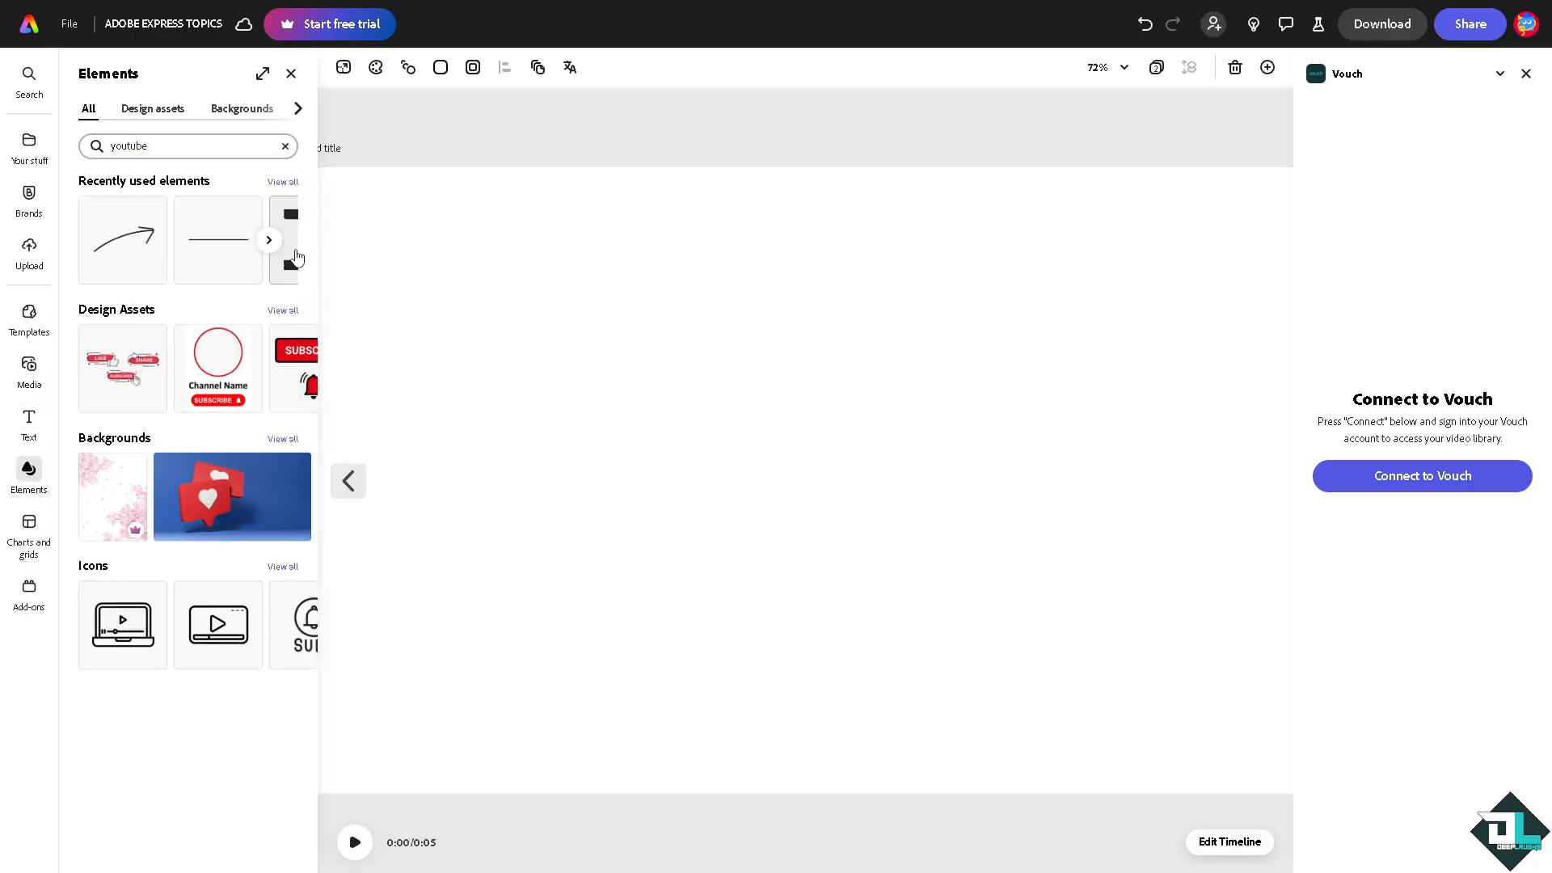
Step: Add the Channel Name subscribe graphic and enlarge the subscribe-animation video on page 2
{"action": "left_click", "coordinate": [153, 109]}
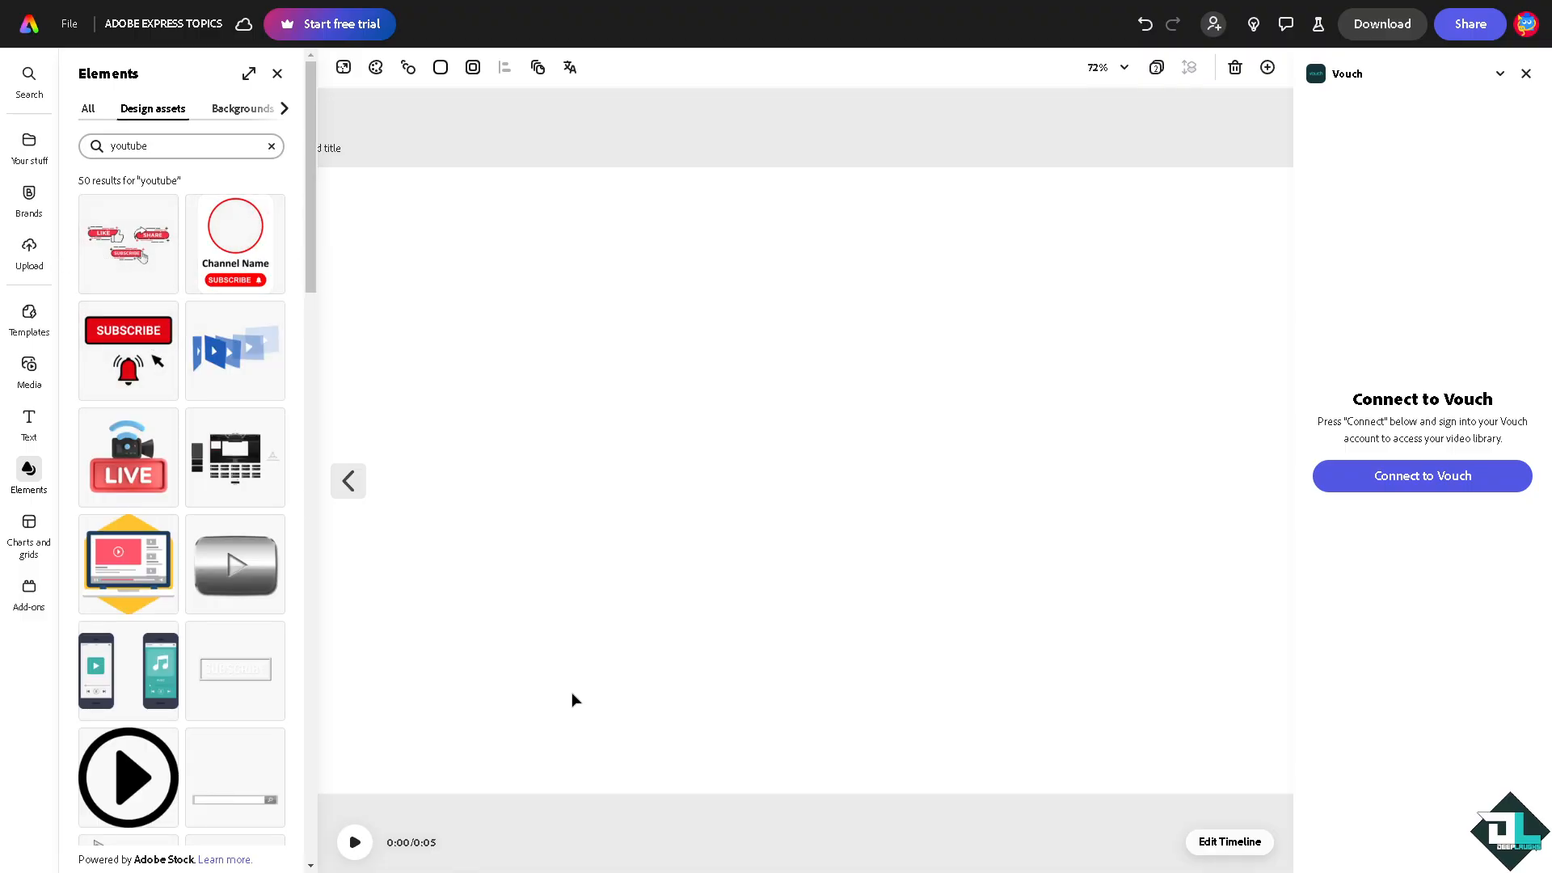
{"action": "mouse_move", "coordinate": [1475, 84]}
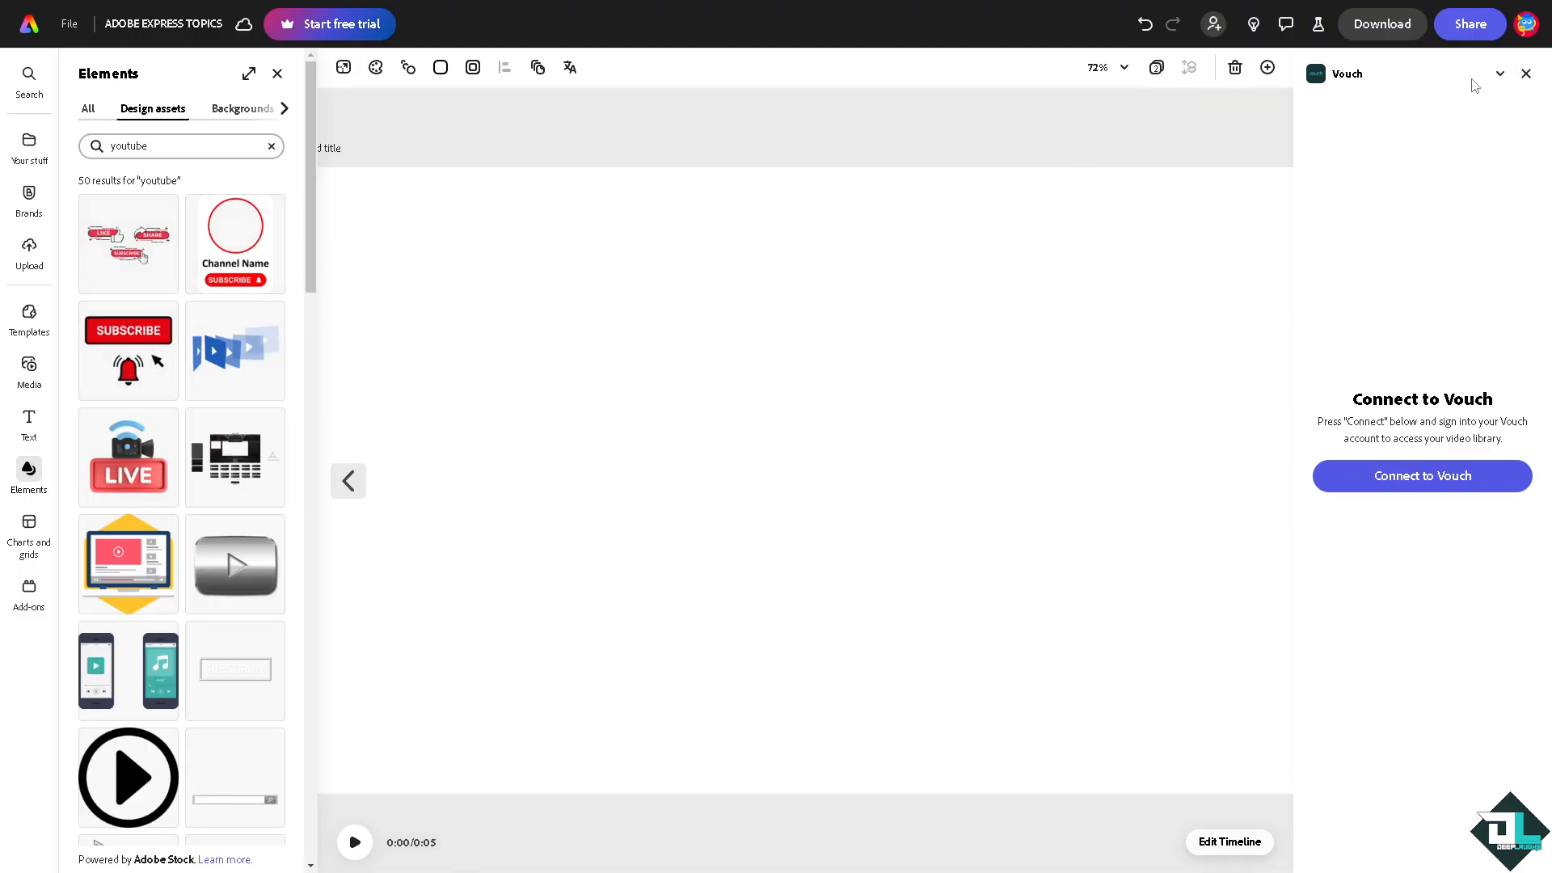
{"action": "left_click", "coordinate": [235, 243]}
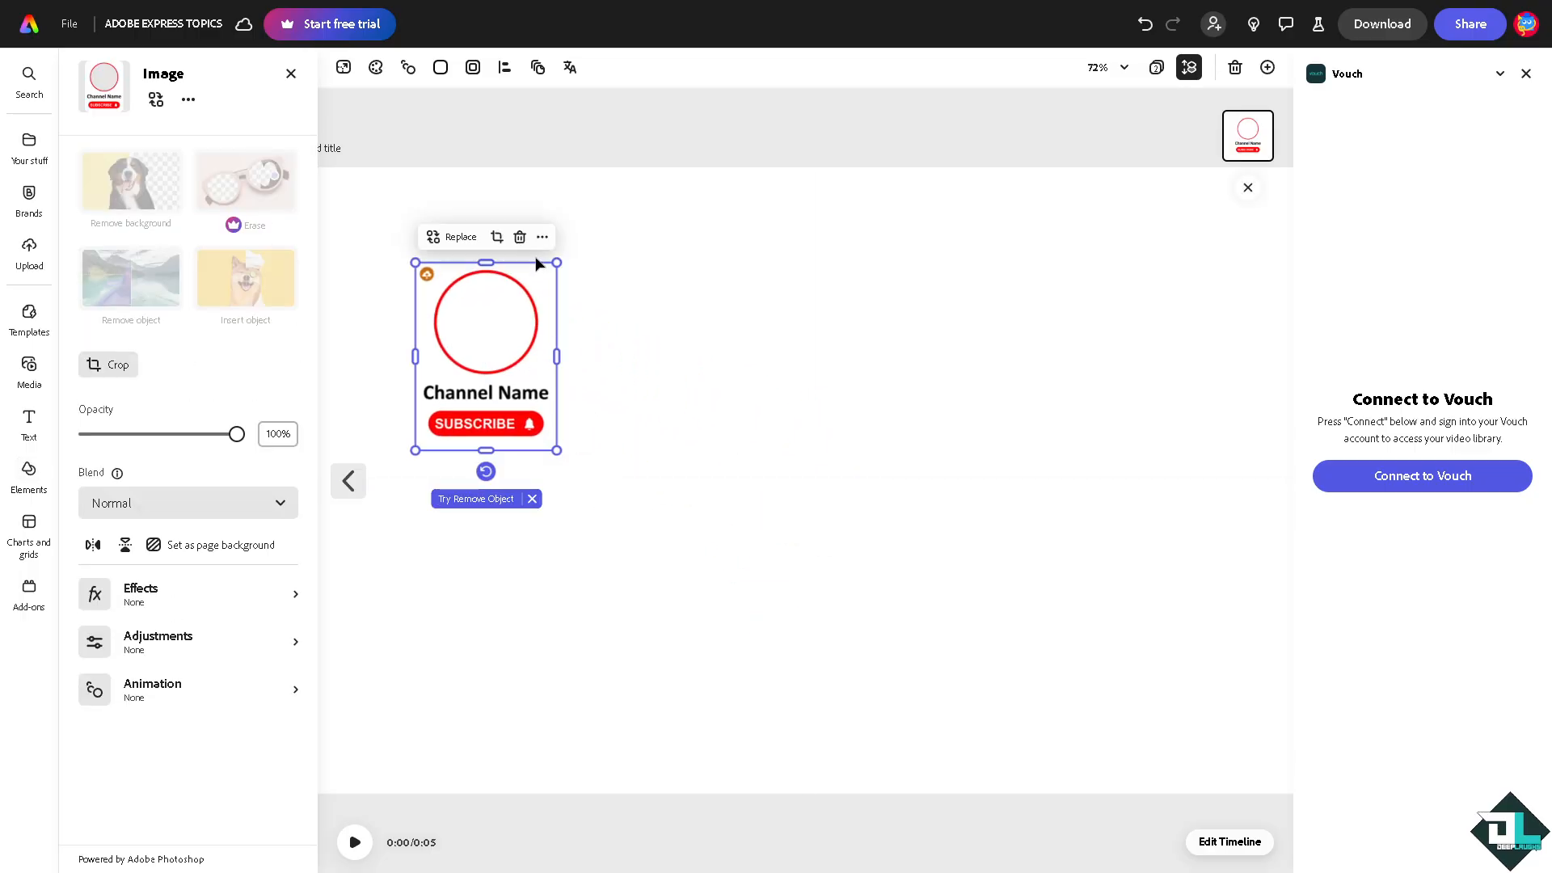
{"action": "left_click", "coordinate": [542, 237]}
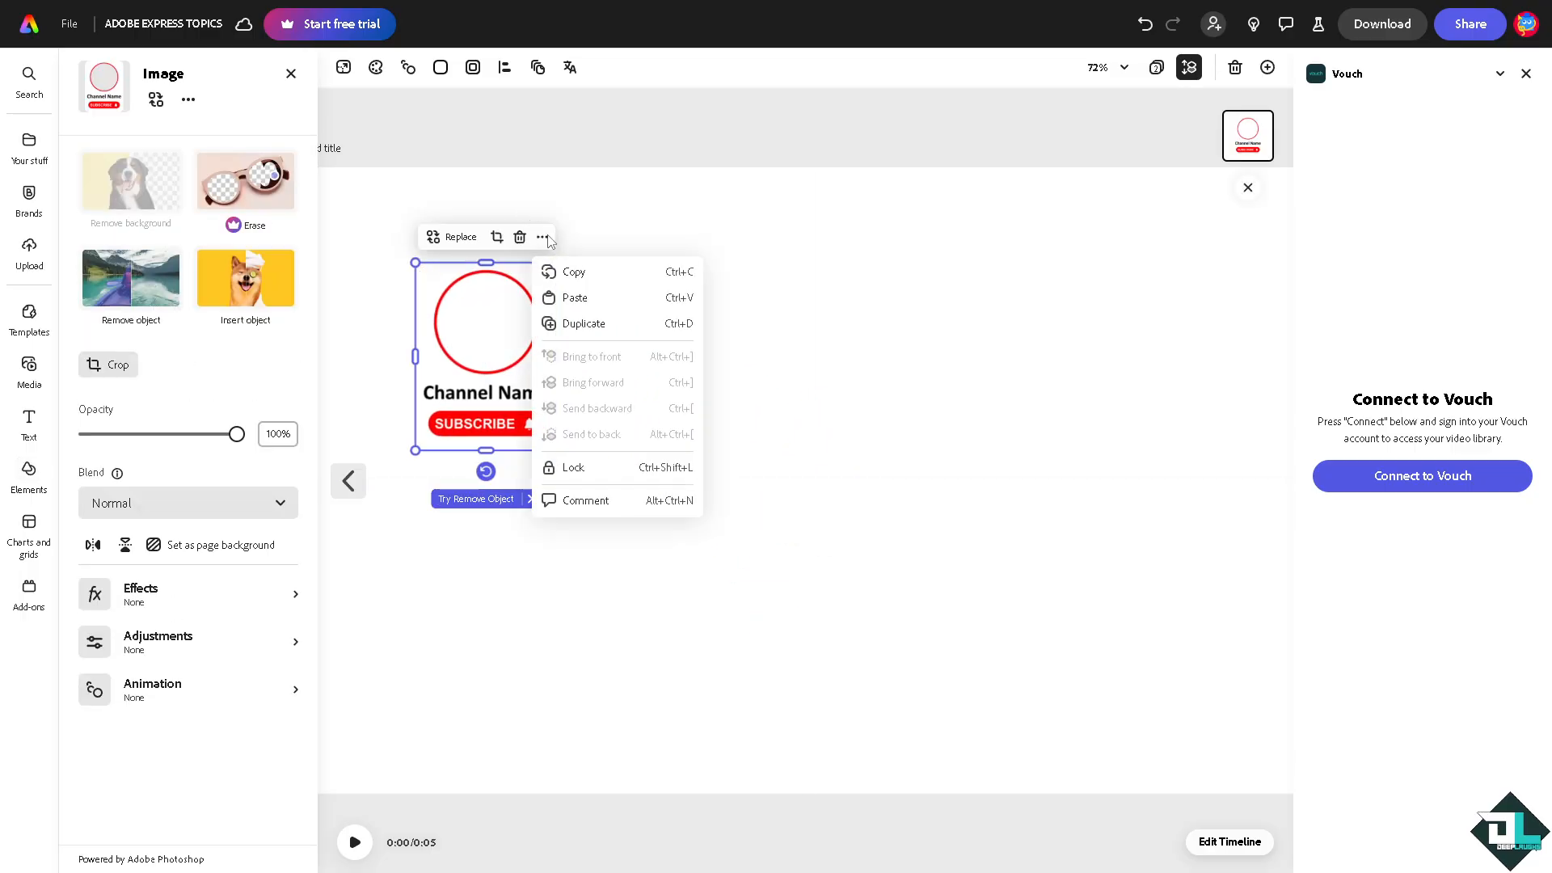
{"action": "mouse_move", "coordinate": [549, 238]}
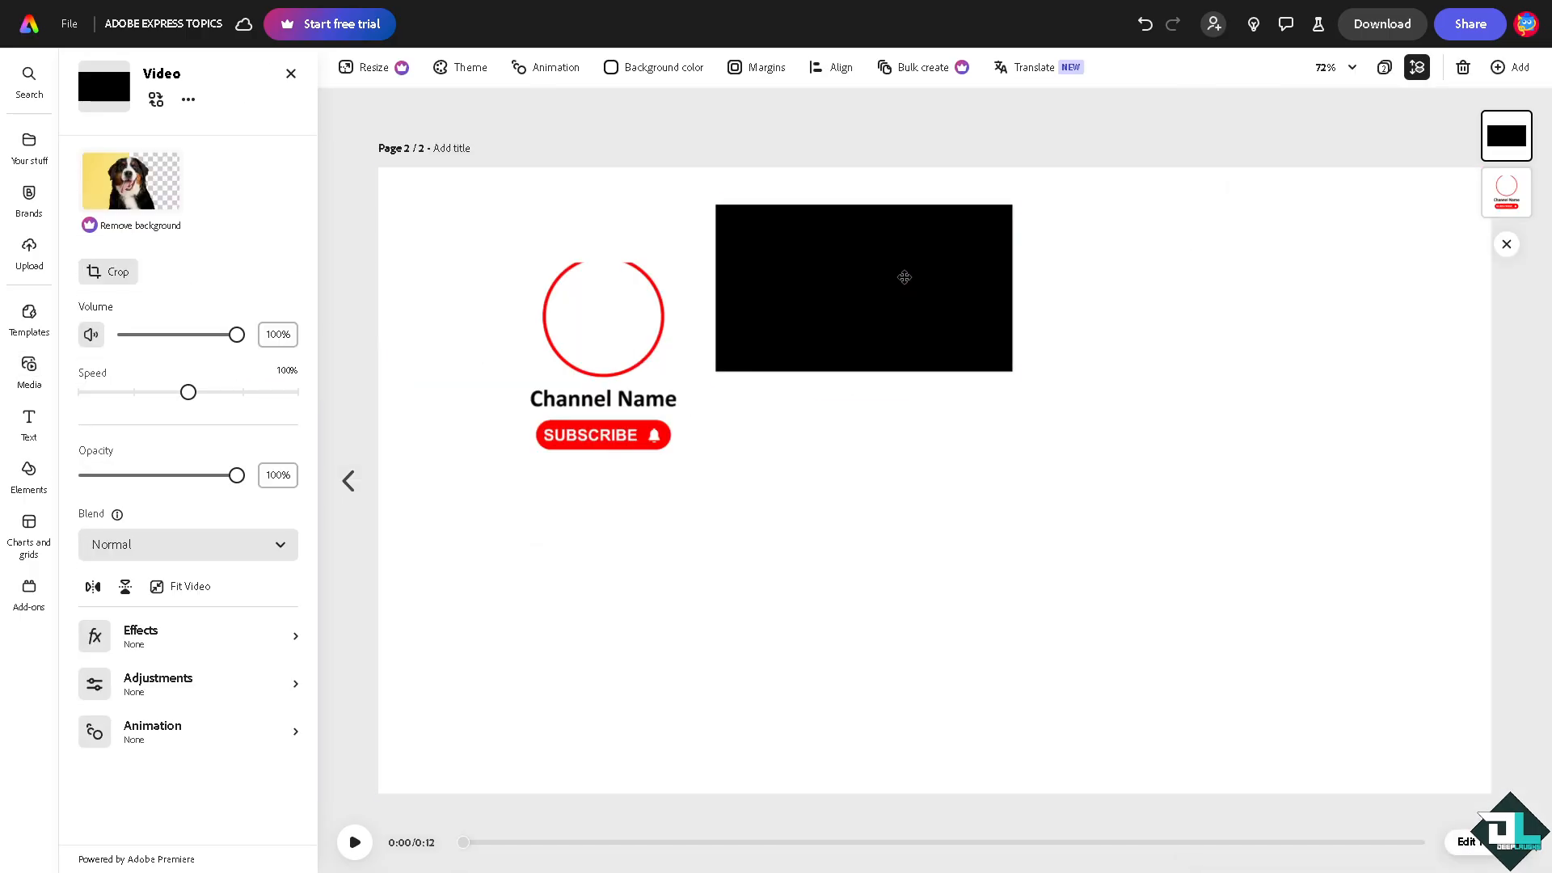
{"action": "left_click", "coordinate": [904, 277]}
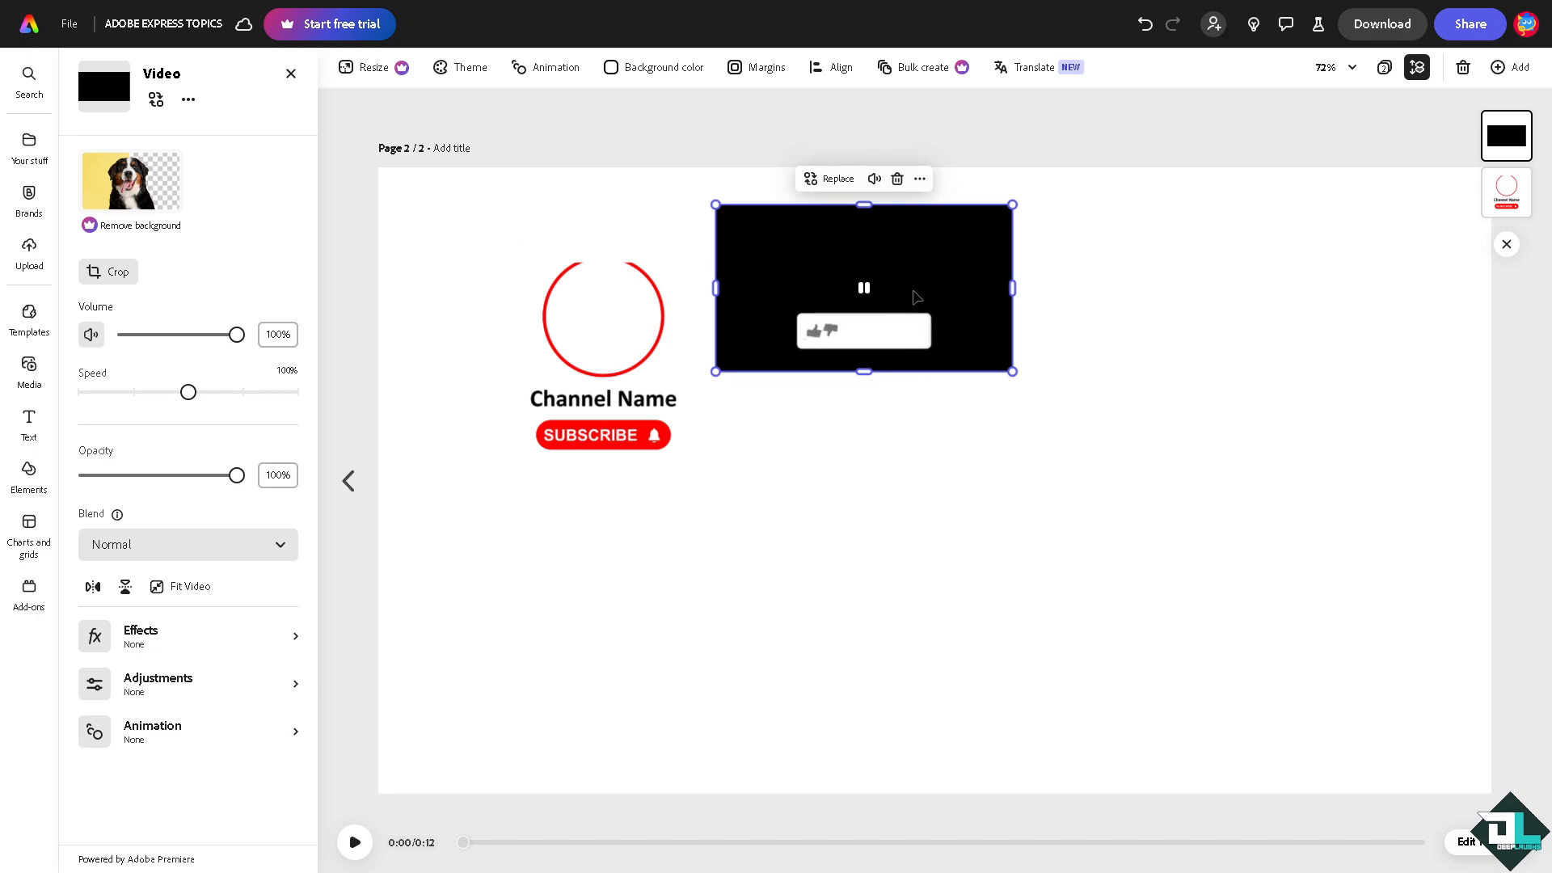
{"action": "left_click_drag", "start_coordinate": [1013, 371], "coordinate": [1131, 437]}
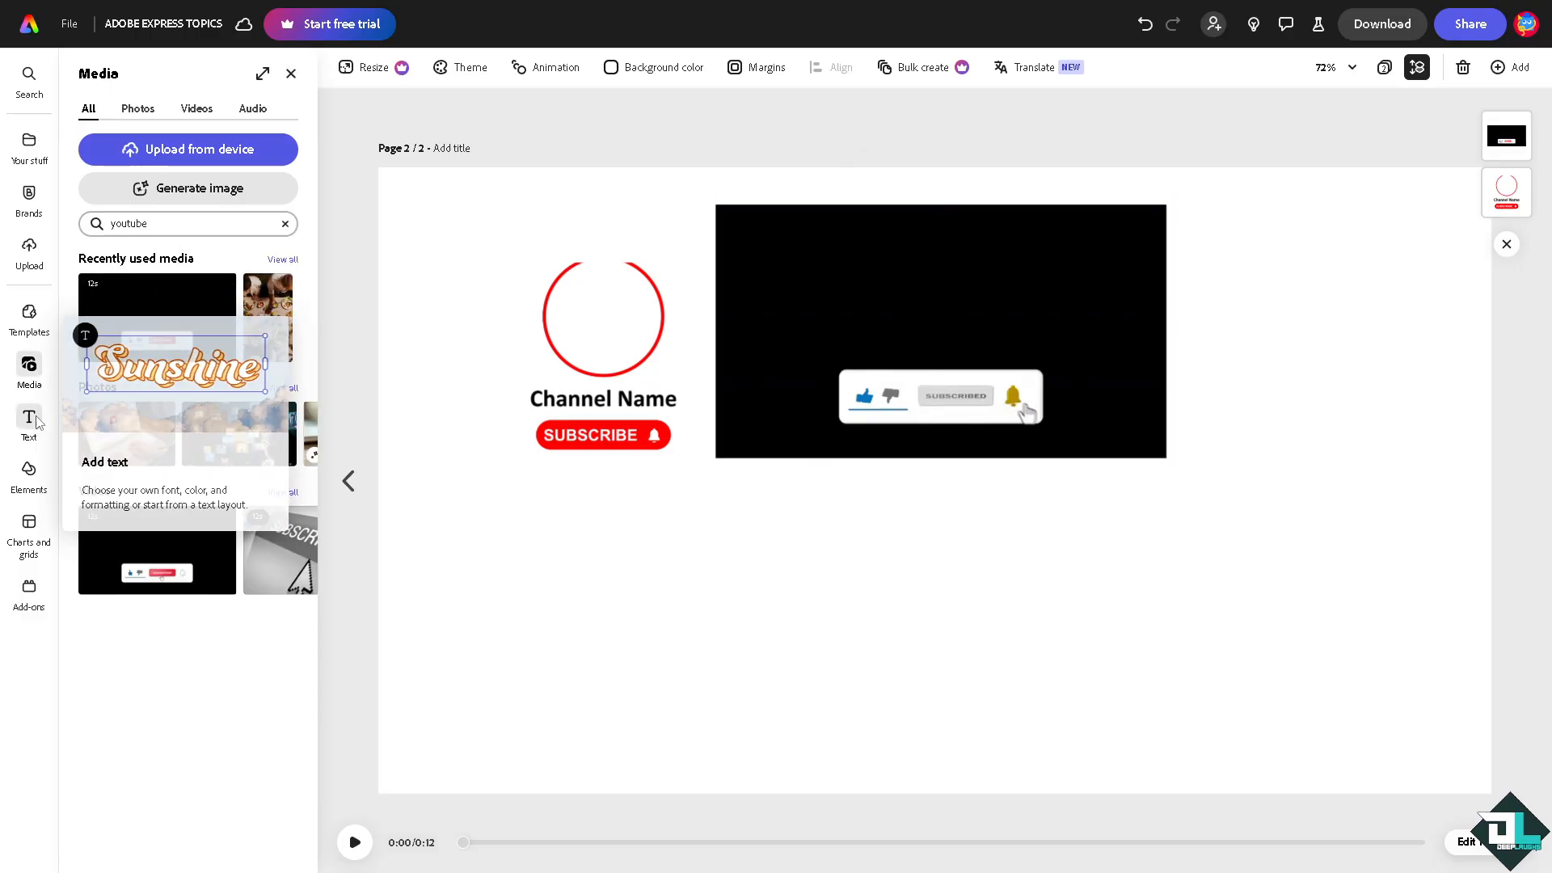
Step: Add the title 'How to Embed a YouTube Video in Adobe Express' on one line below the video
{"action": "left_click", "coordinate": [29, 420]}
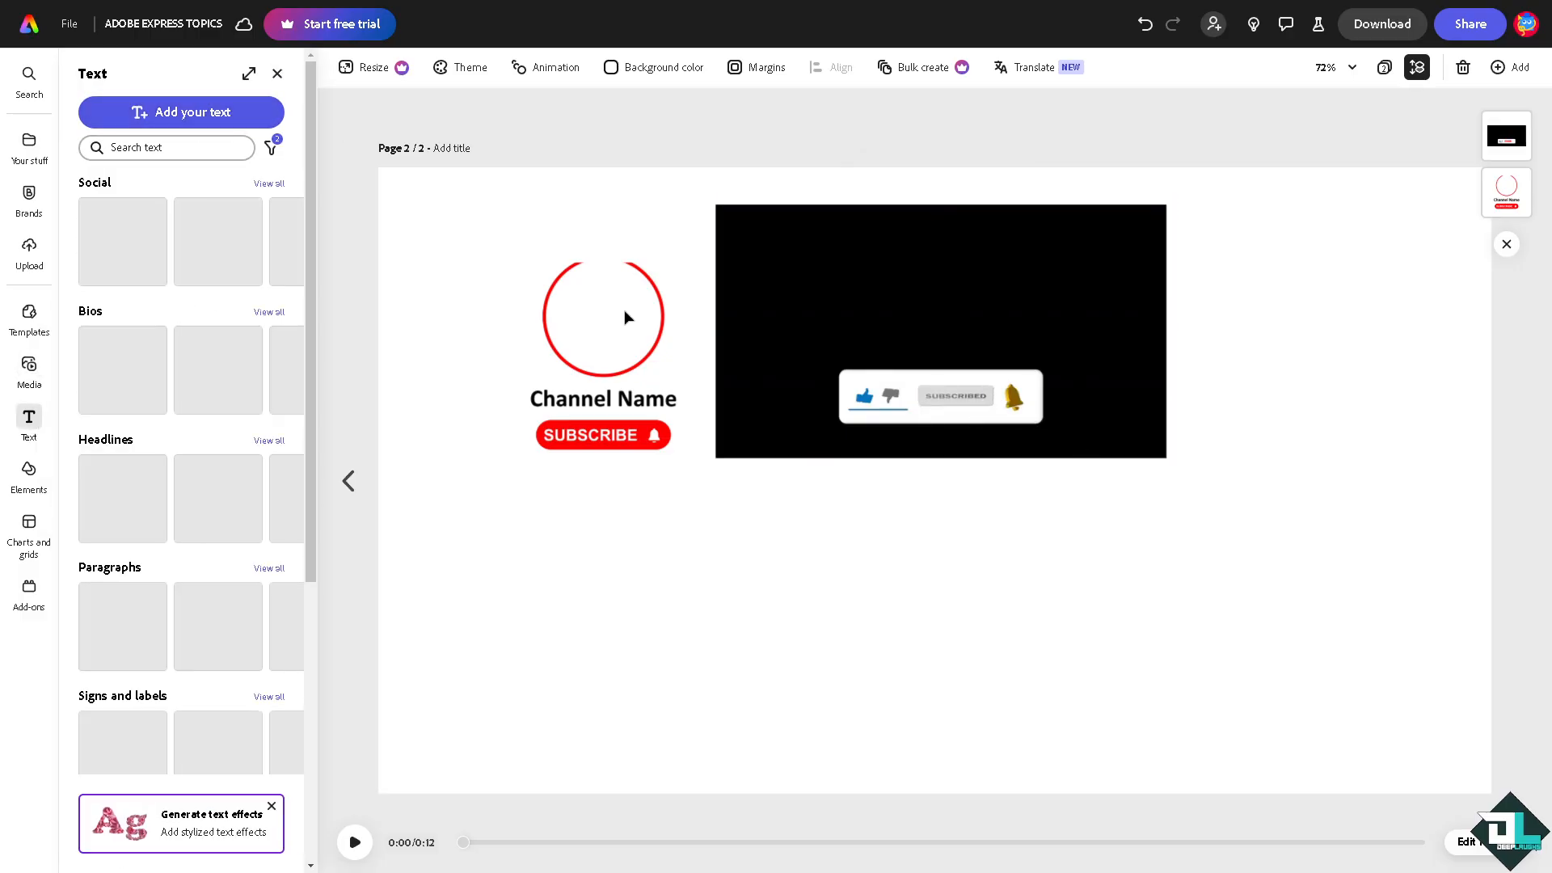
{"action": "left_click", "coordinate": [182, 111]}
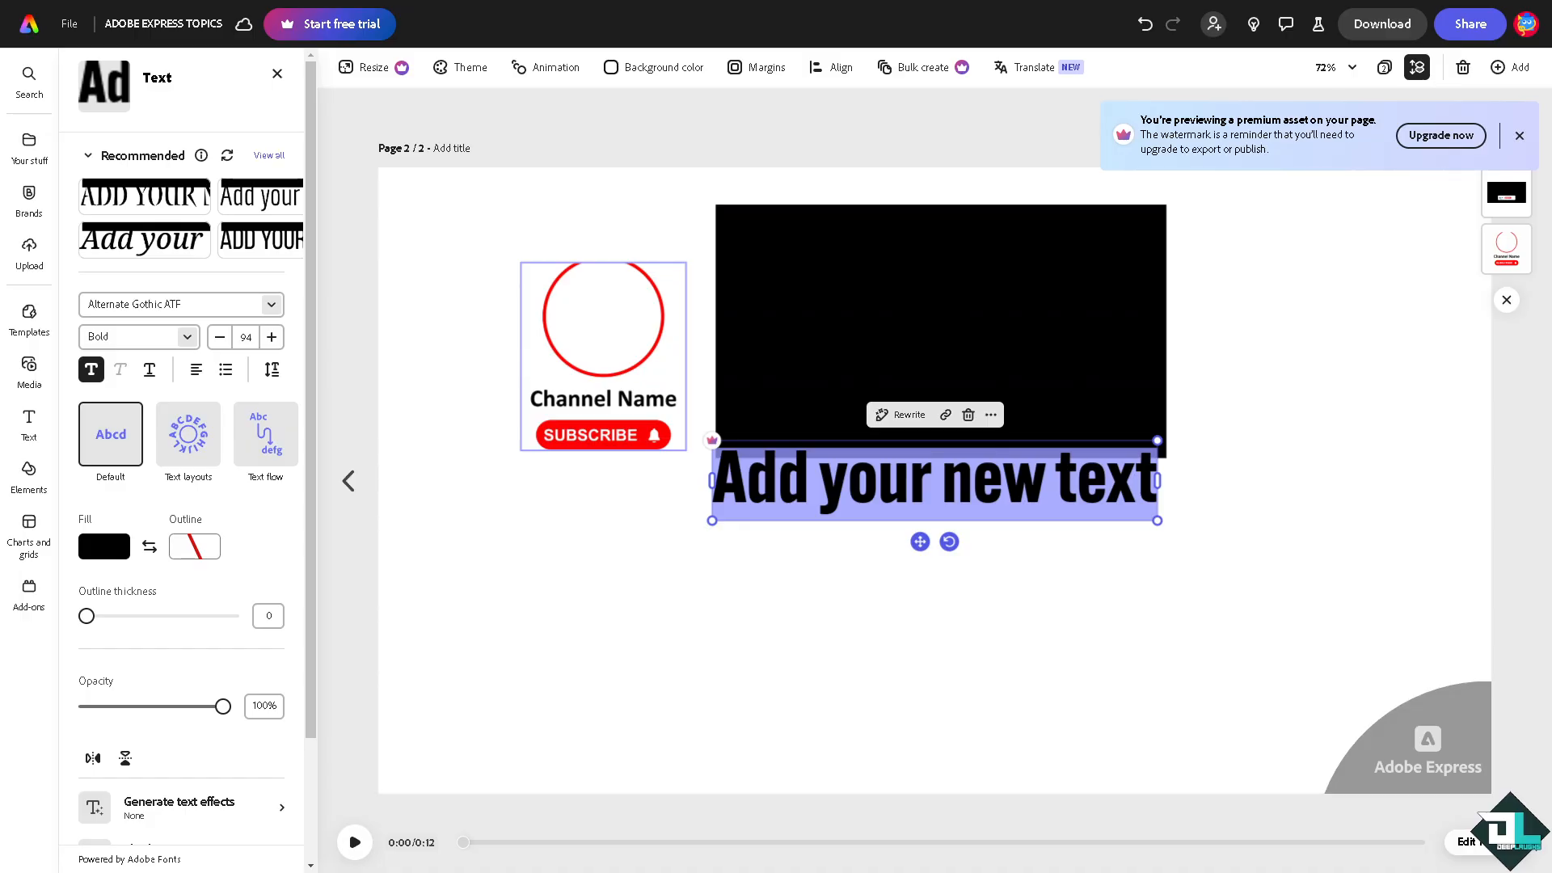
{"action": "left_click", "coordinate": [1520, 135]}
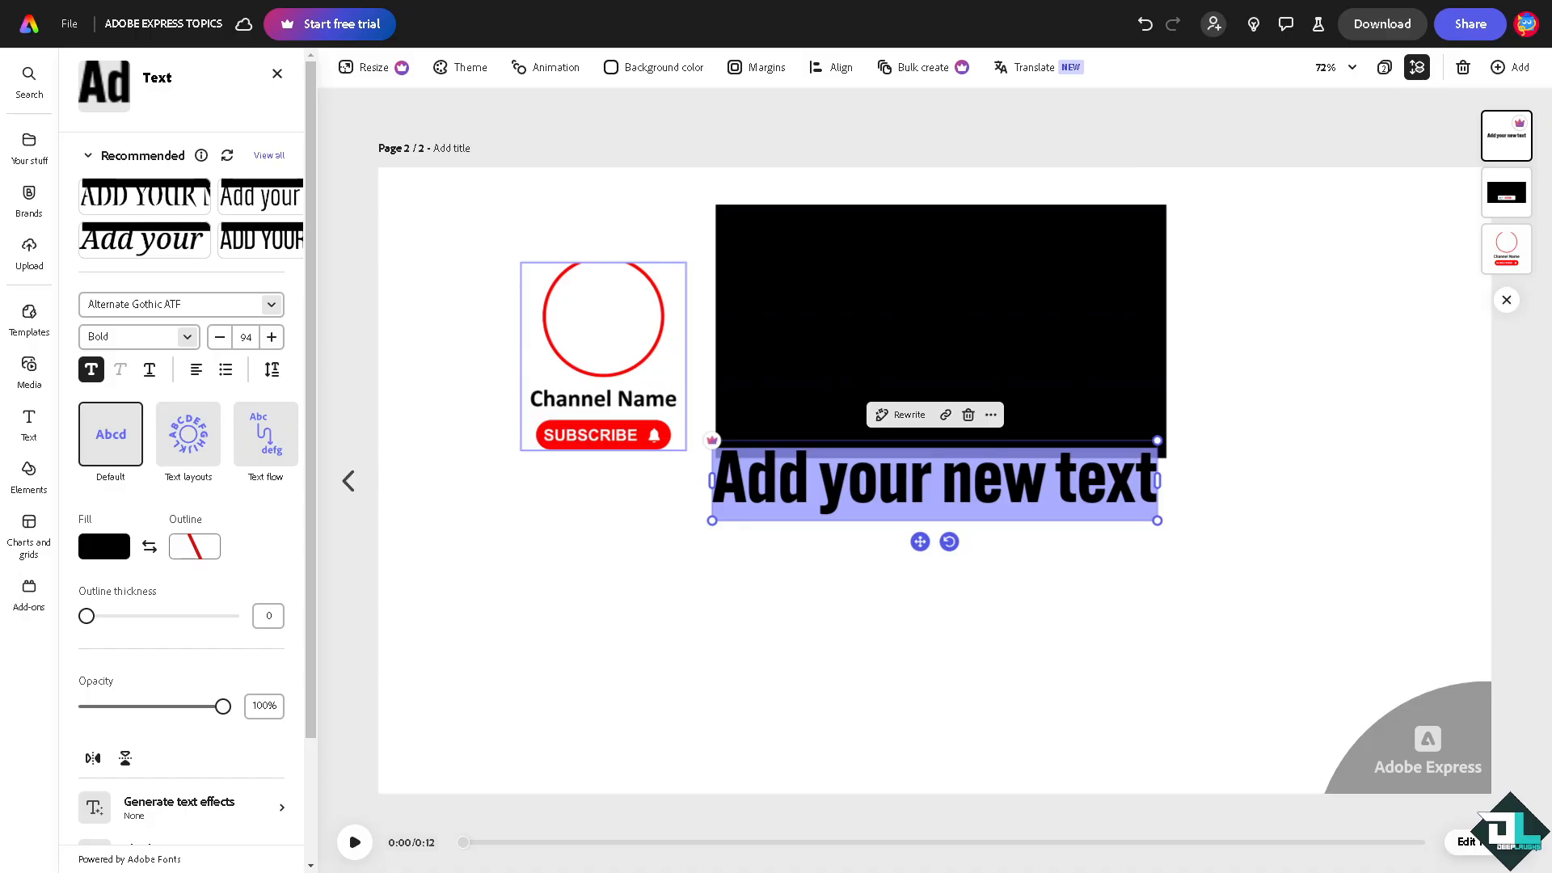
{"action": "type", "text": "How to Embed a YouTube Video in Adobe Express"}
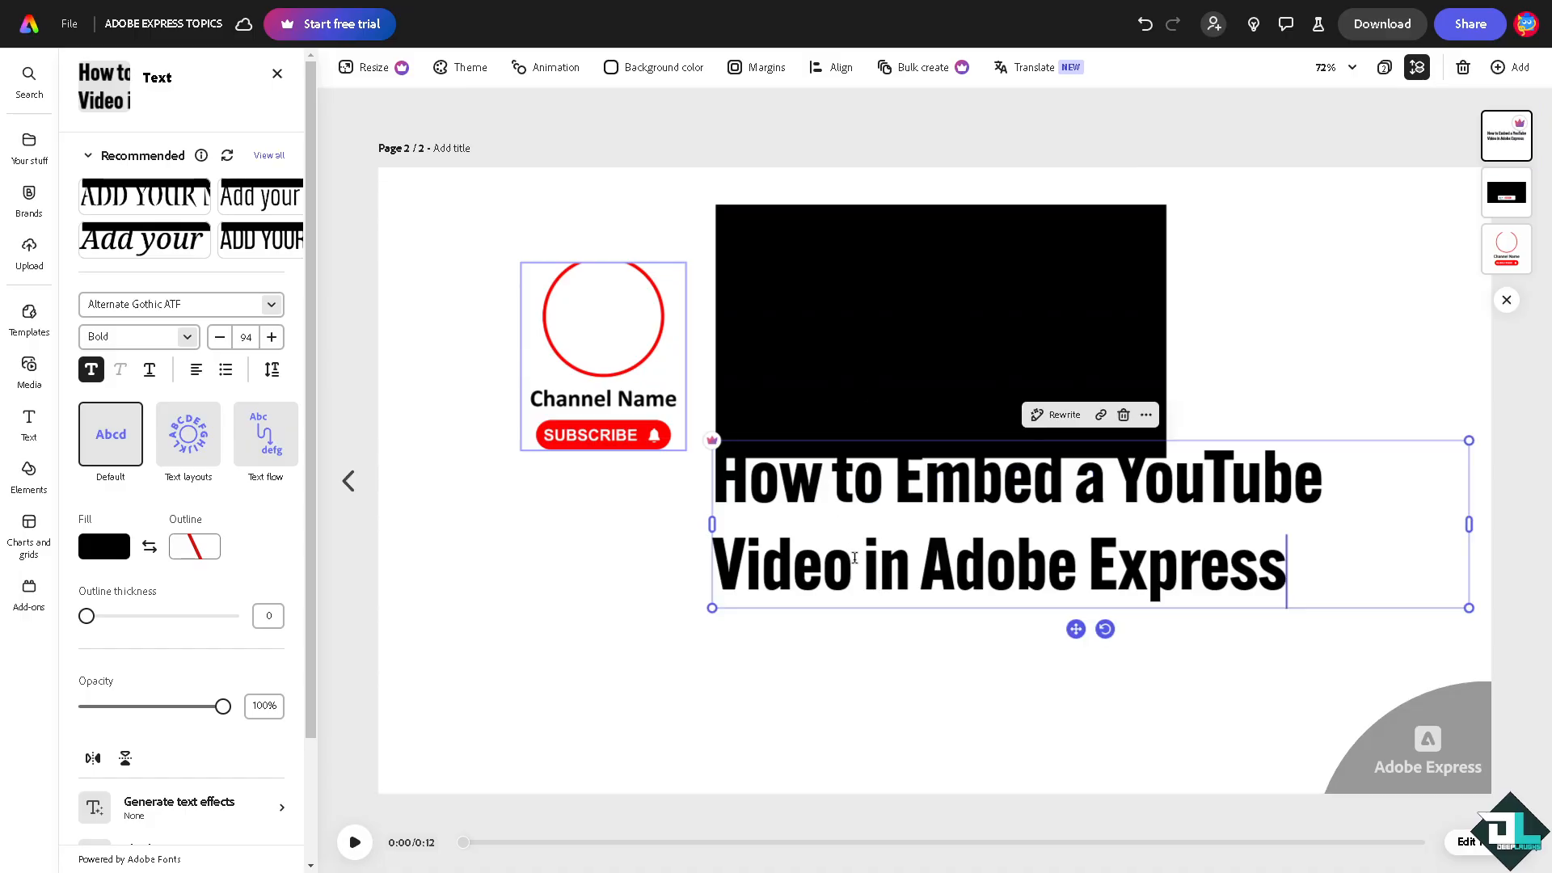
{"action": "left_click_drag", "start_coordinate": [1468, 608], "coordinate": [1013, 506]}
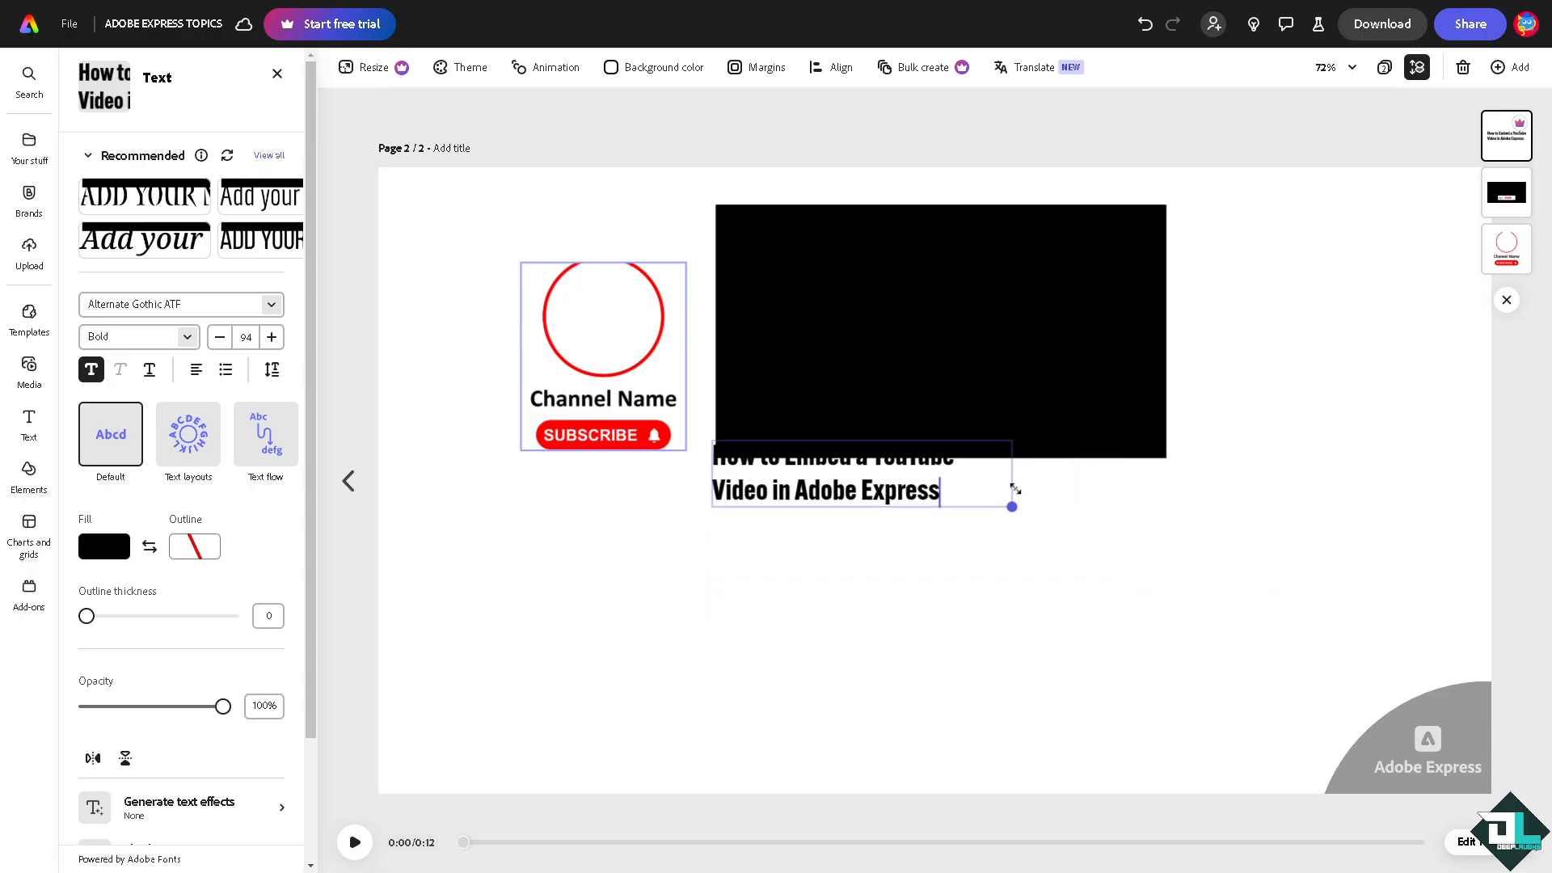
{"action": "left_click_drag", "start_coordinate": [1011, 507], "coordinate": [1165, 475]}
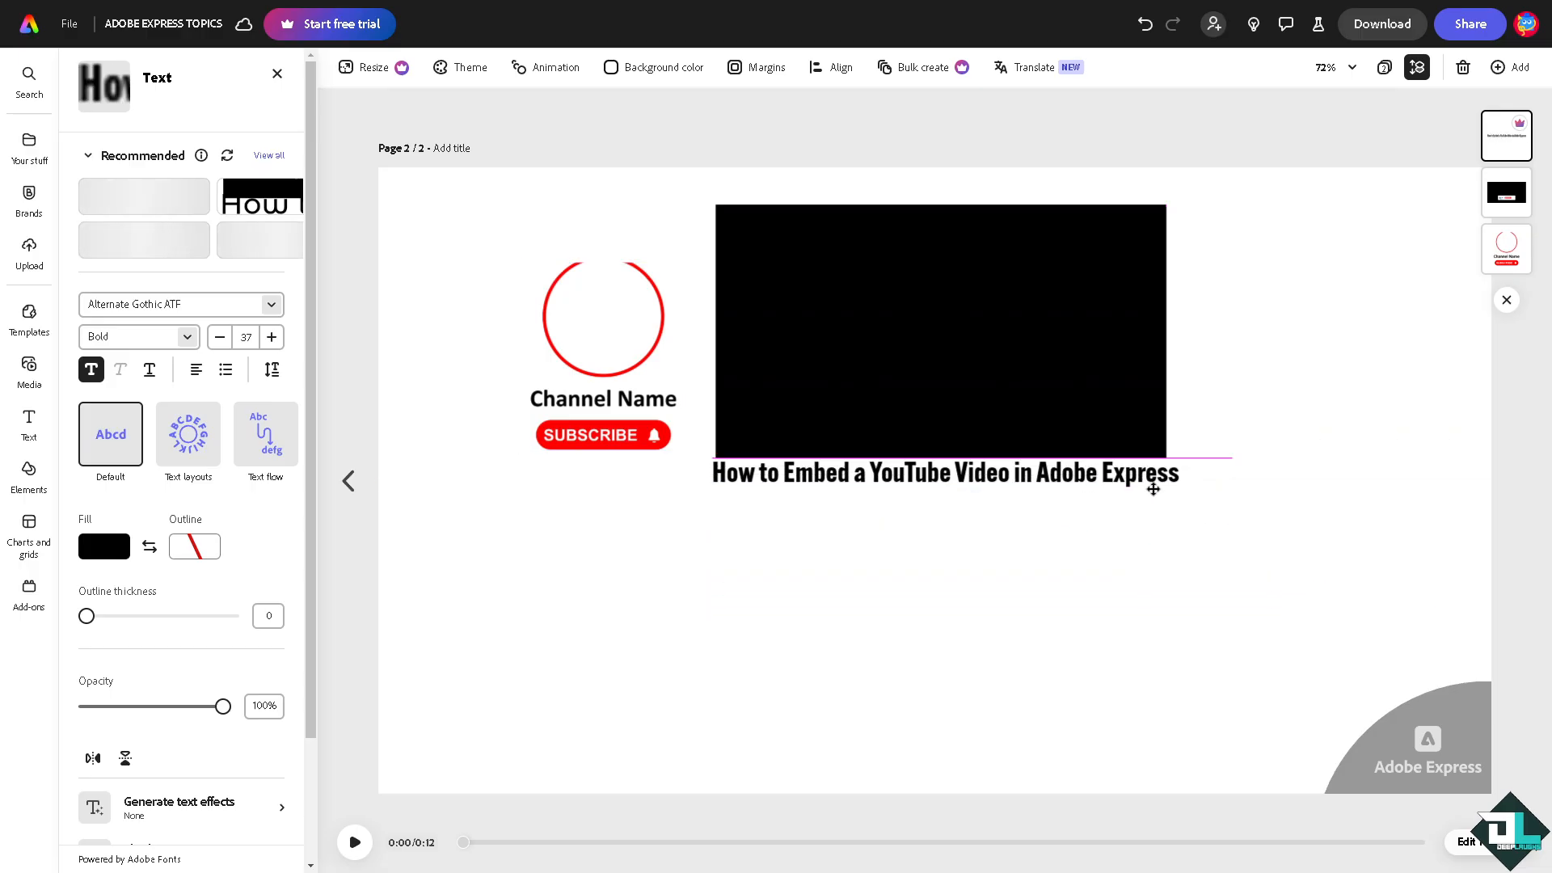
{"action": "left_click", "coordinate": [945, 473]}
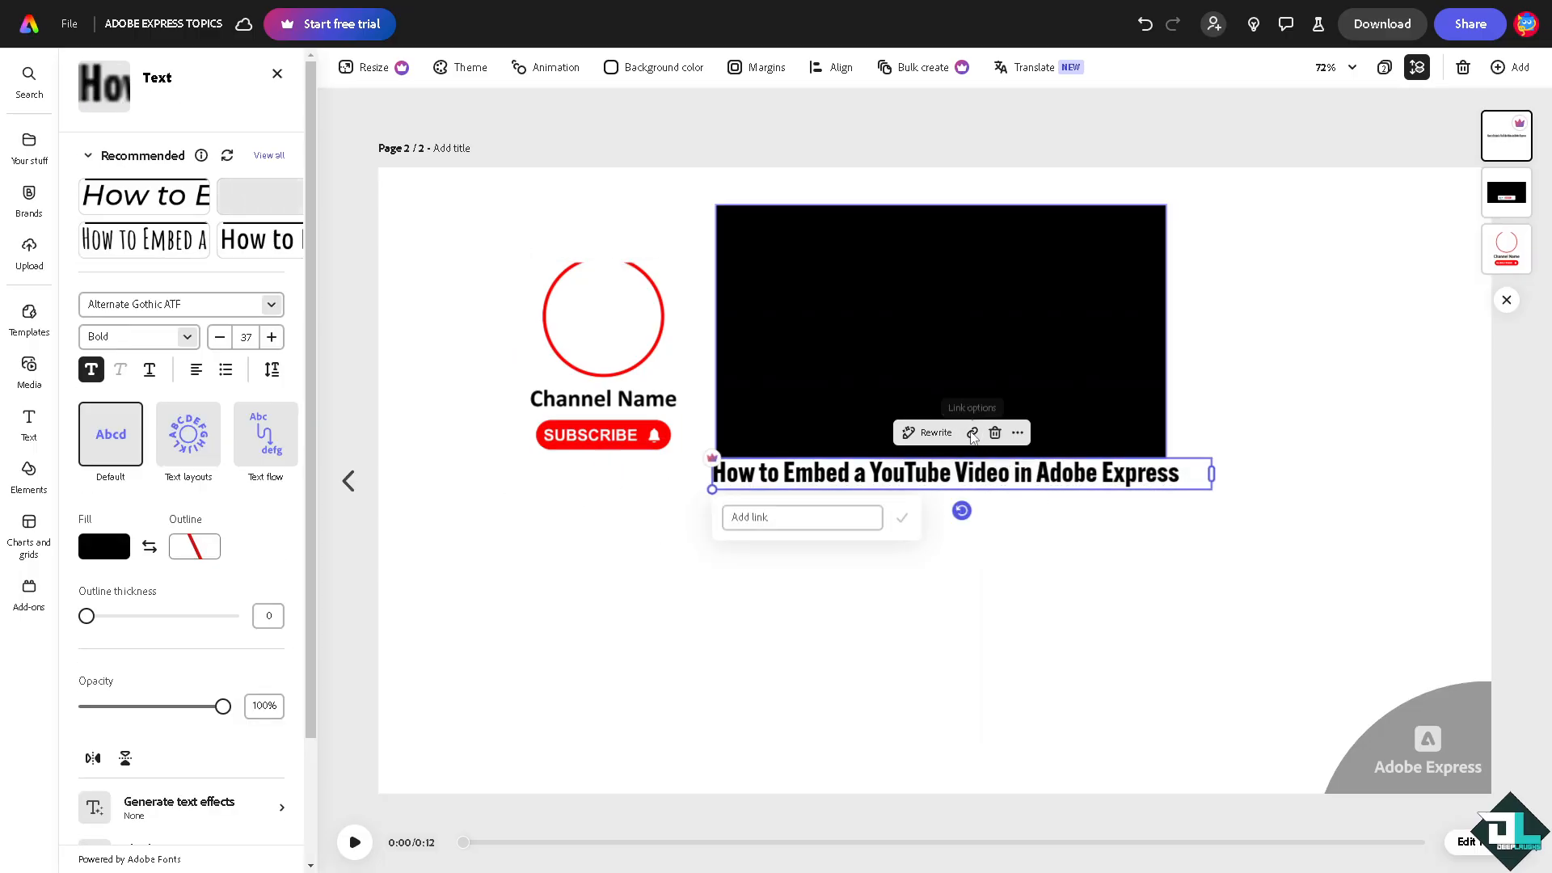
Step: Open the Add link box for the selected title text
{"action": "left_click", "coordinate": [802, 518]}
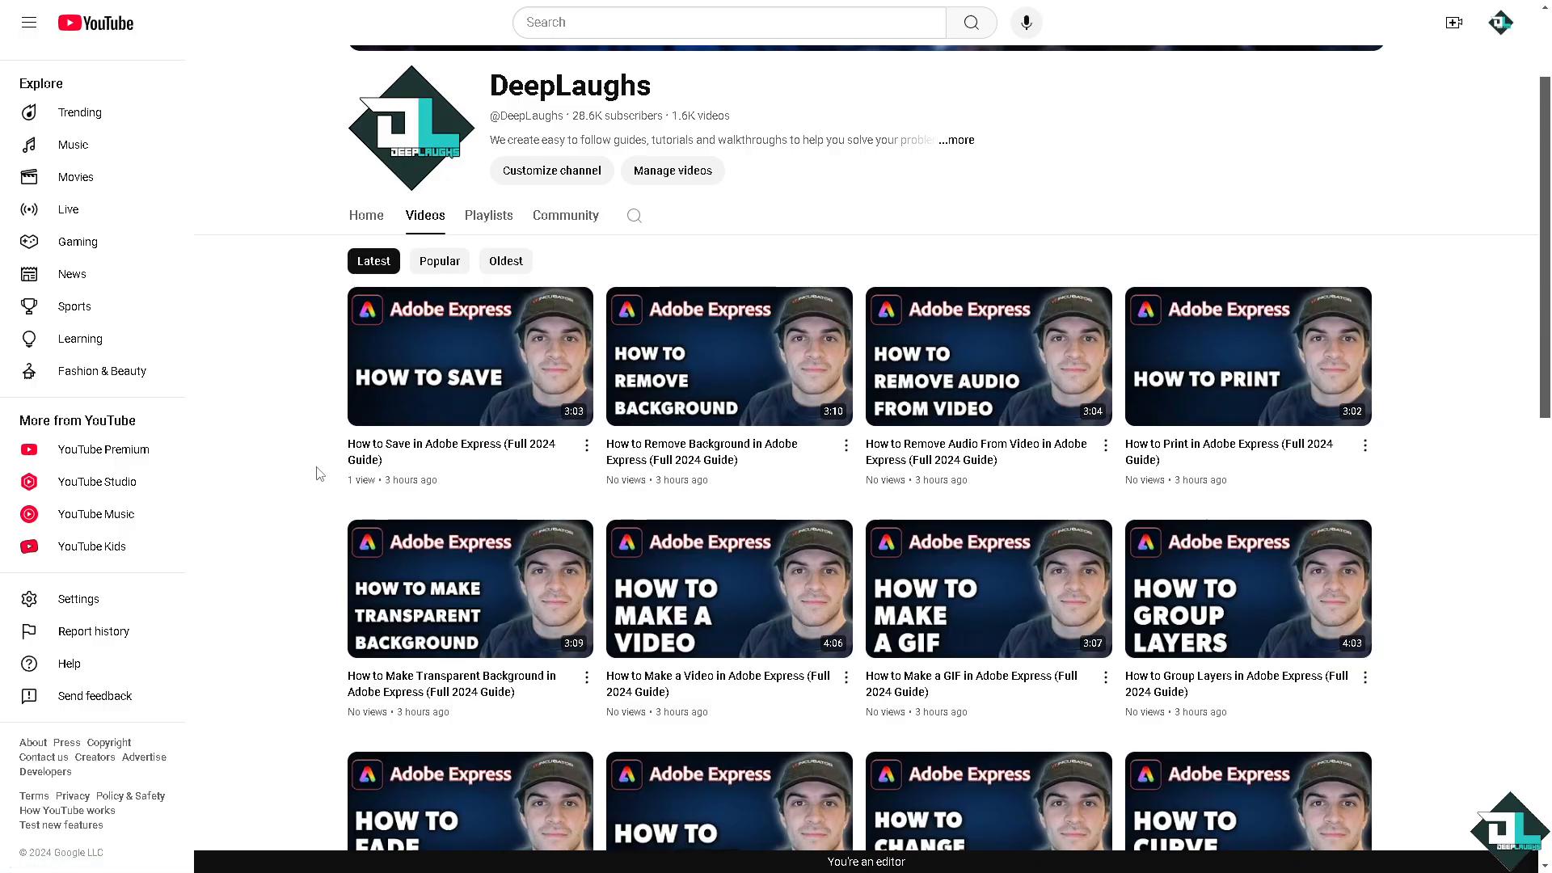
{"action": "mouse_move", "coordinate": [312, 475]}
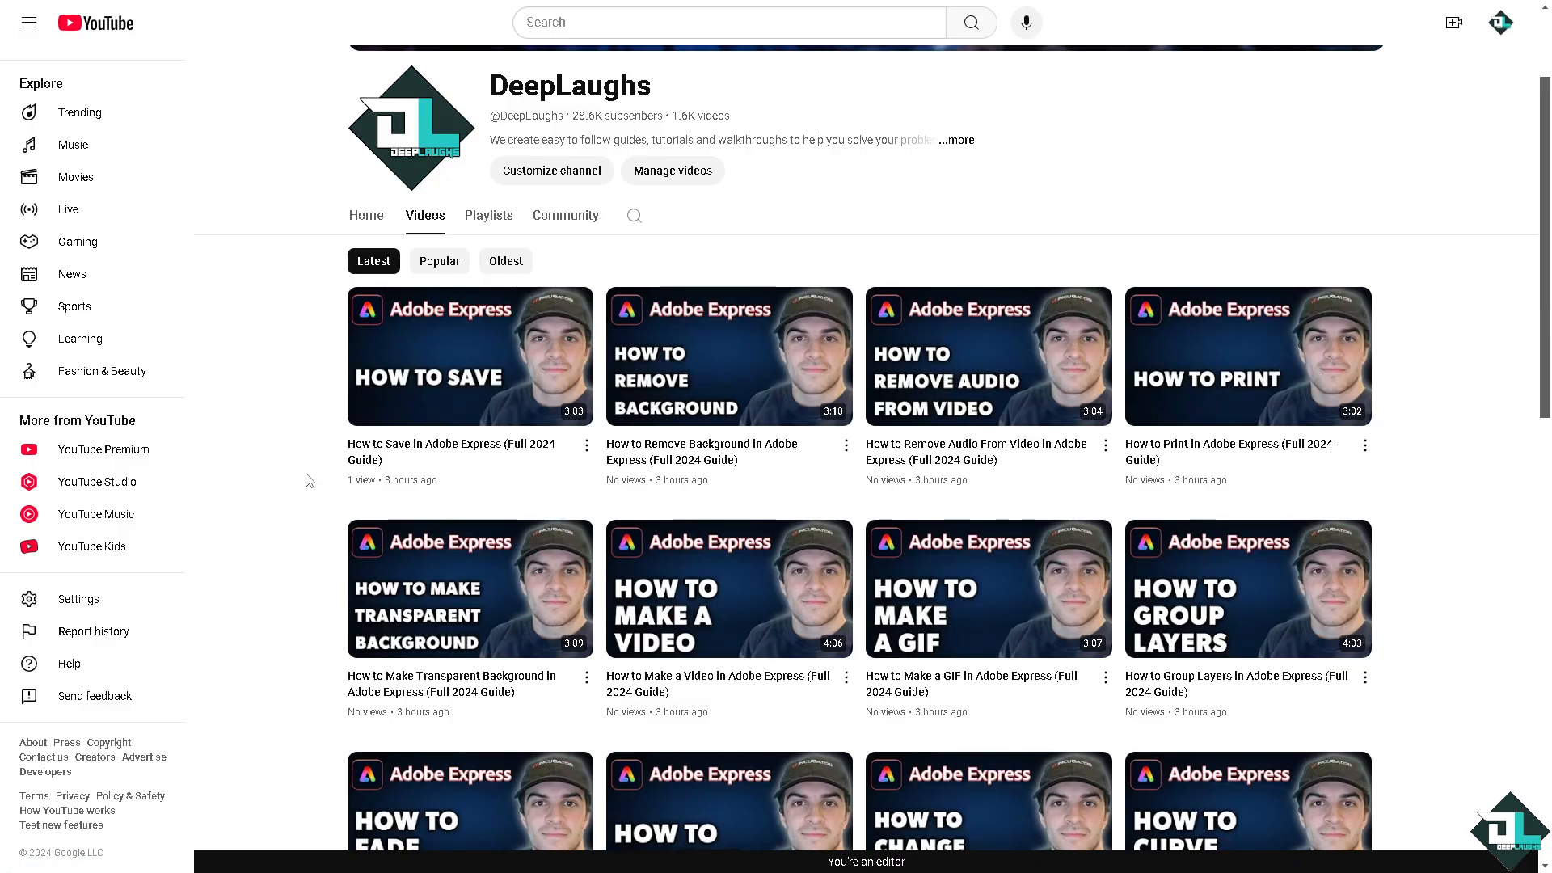
{"action": "left_click", "coordinate": [956, 140]}
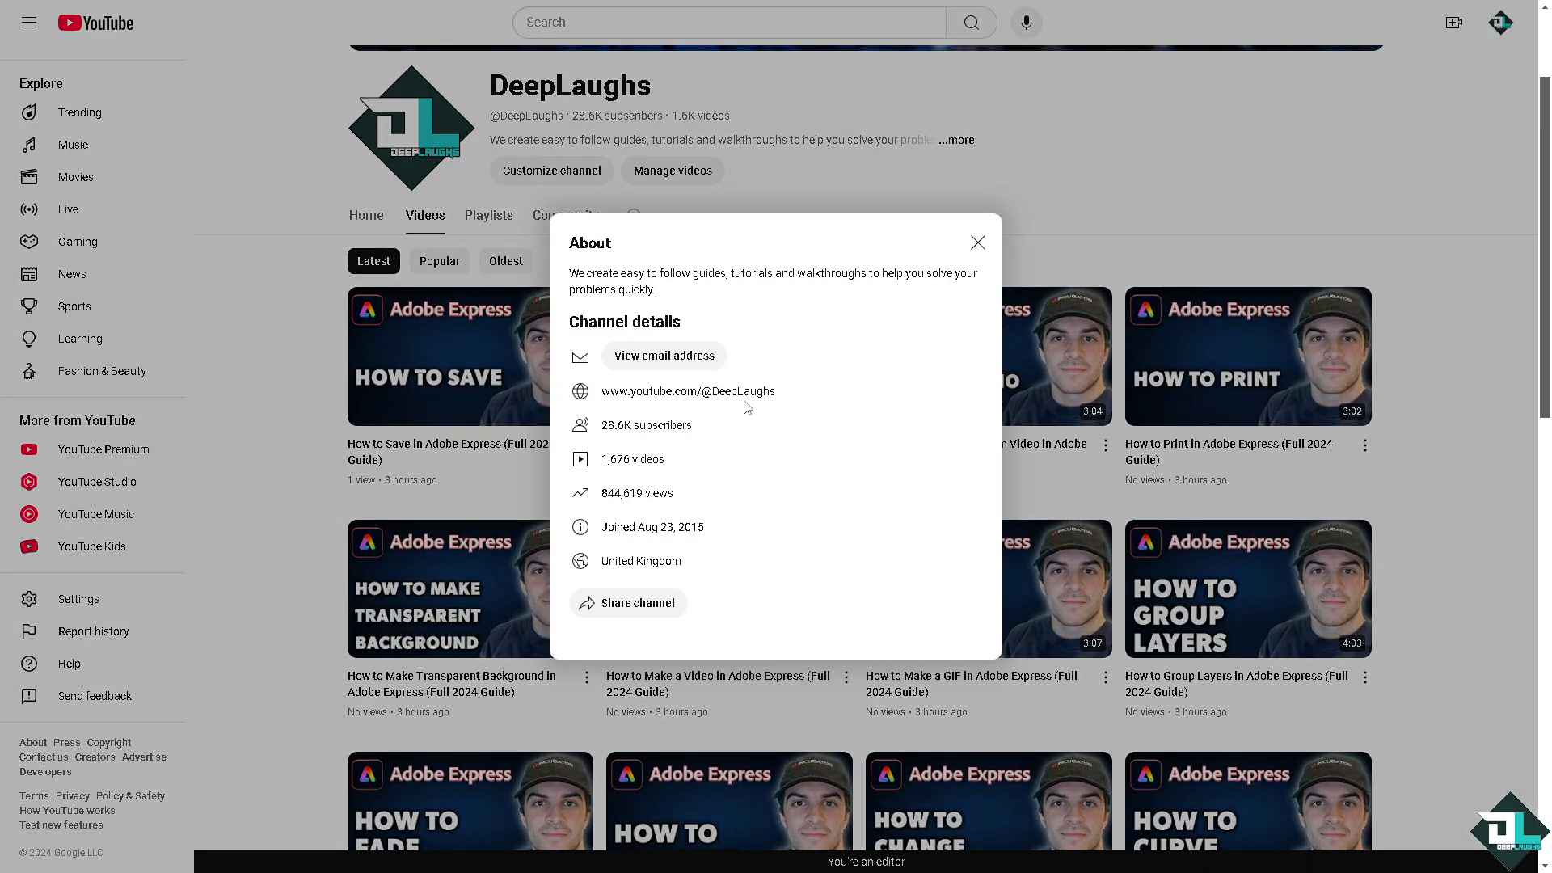
{"action": "mouse_move", "coordinate": [601, 312]}
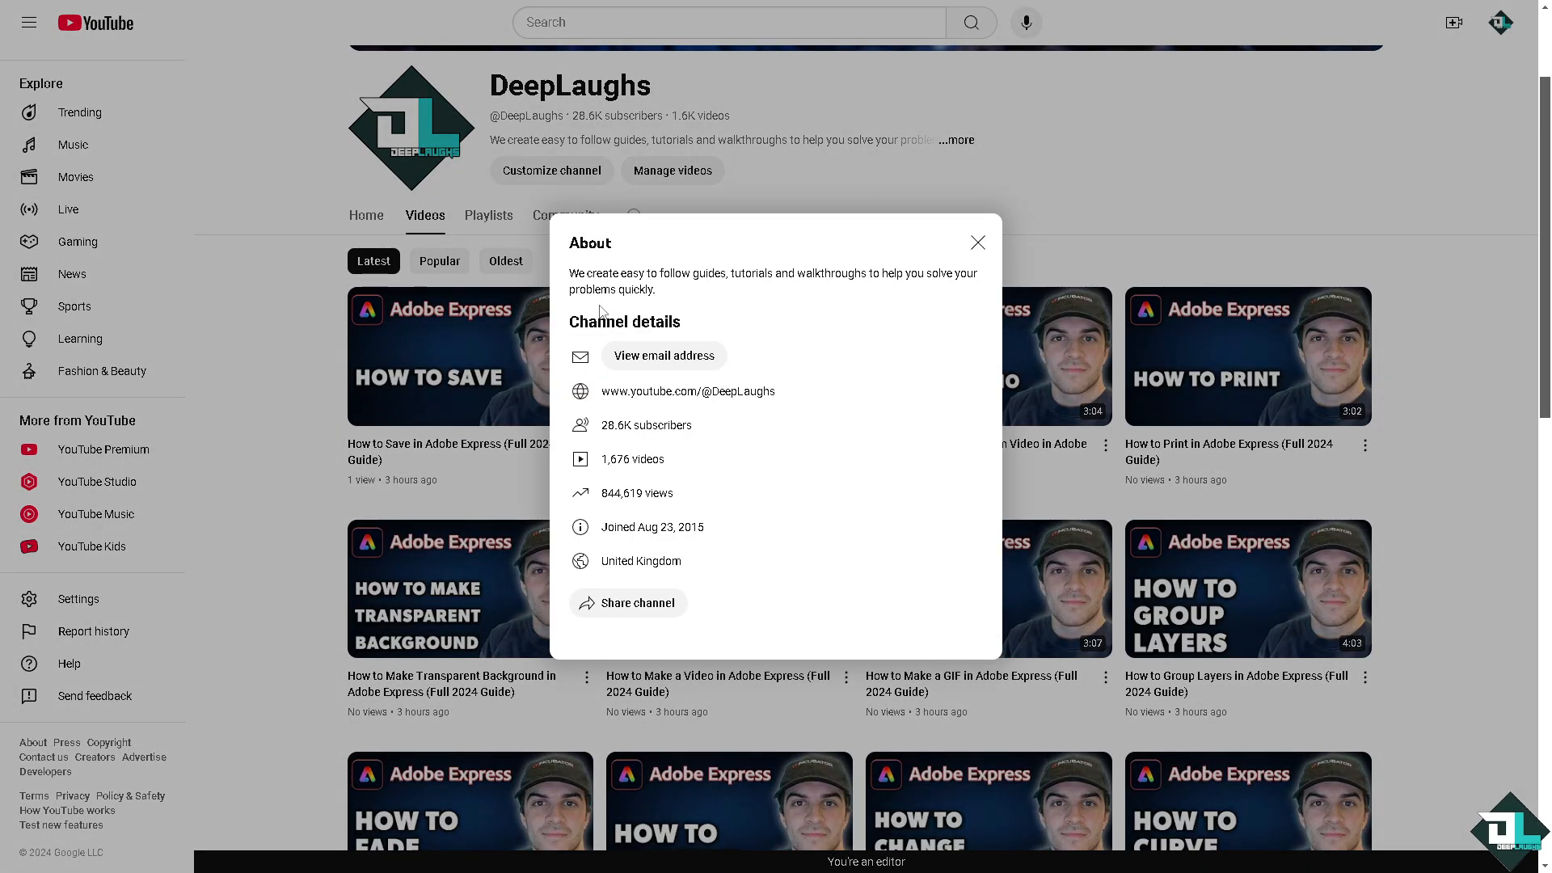
{"action": "left_click", "coordinate": [978, 242]}
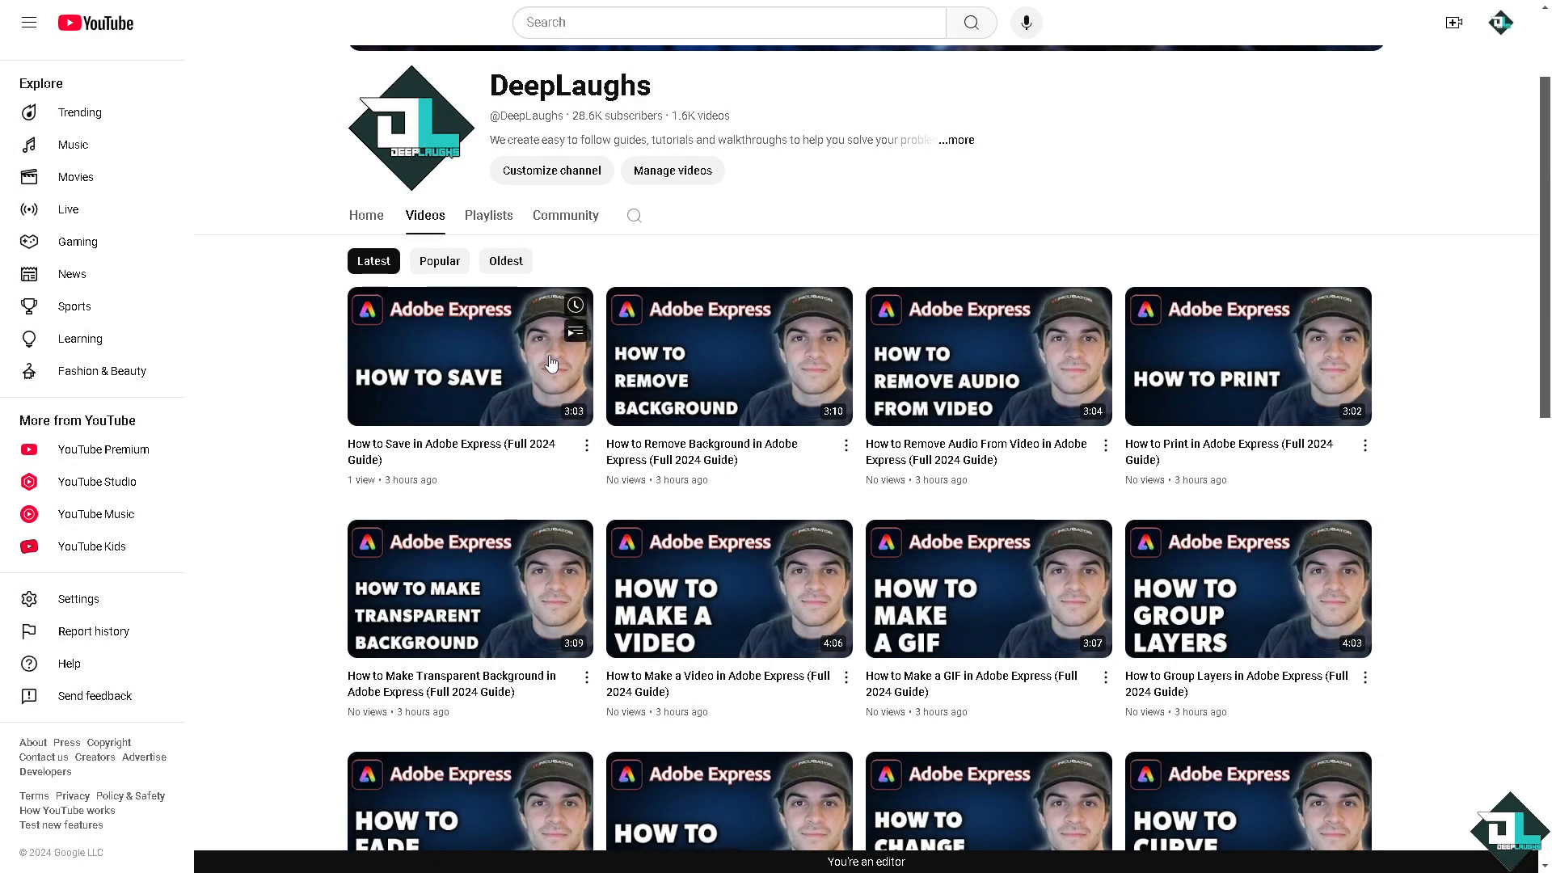
{"action": "left_click", "coordinate": [587, 453]}
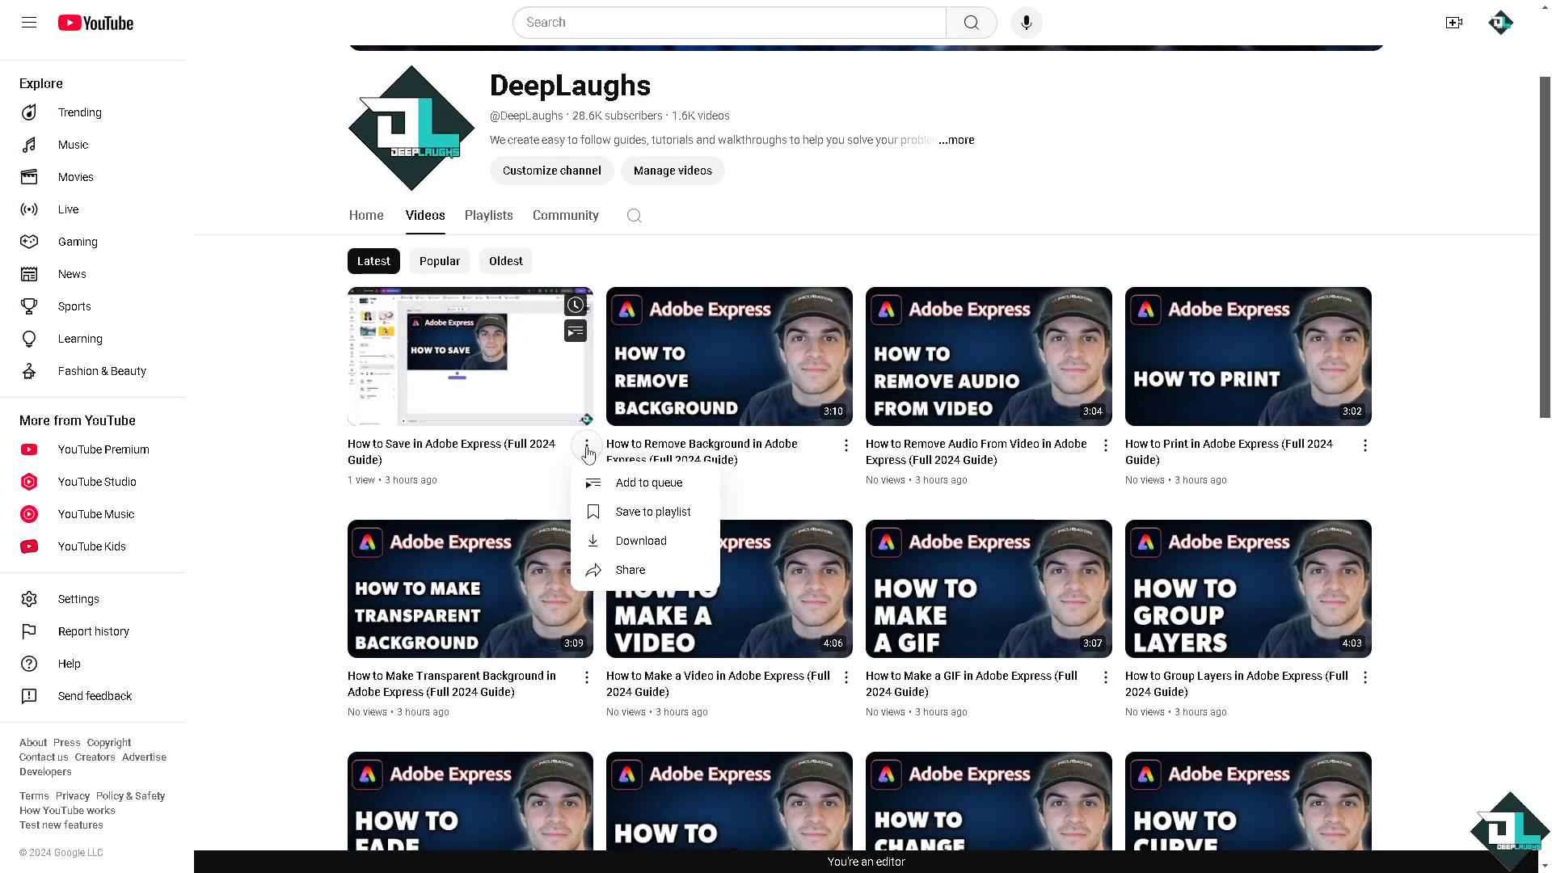
{"action": "left_click", "coordinate": [629, 570]}
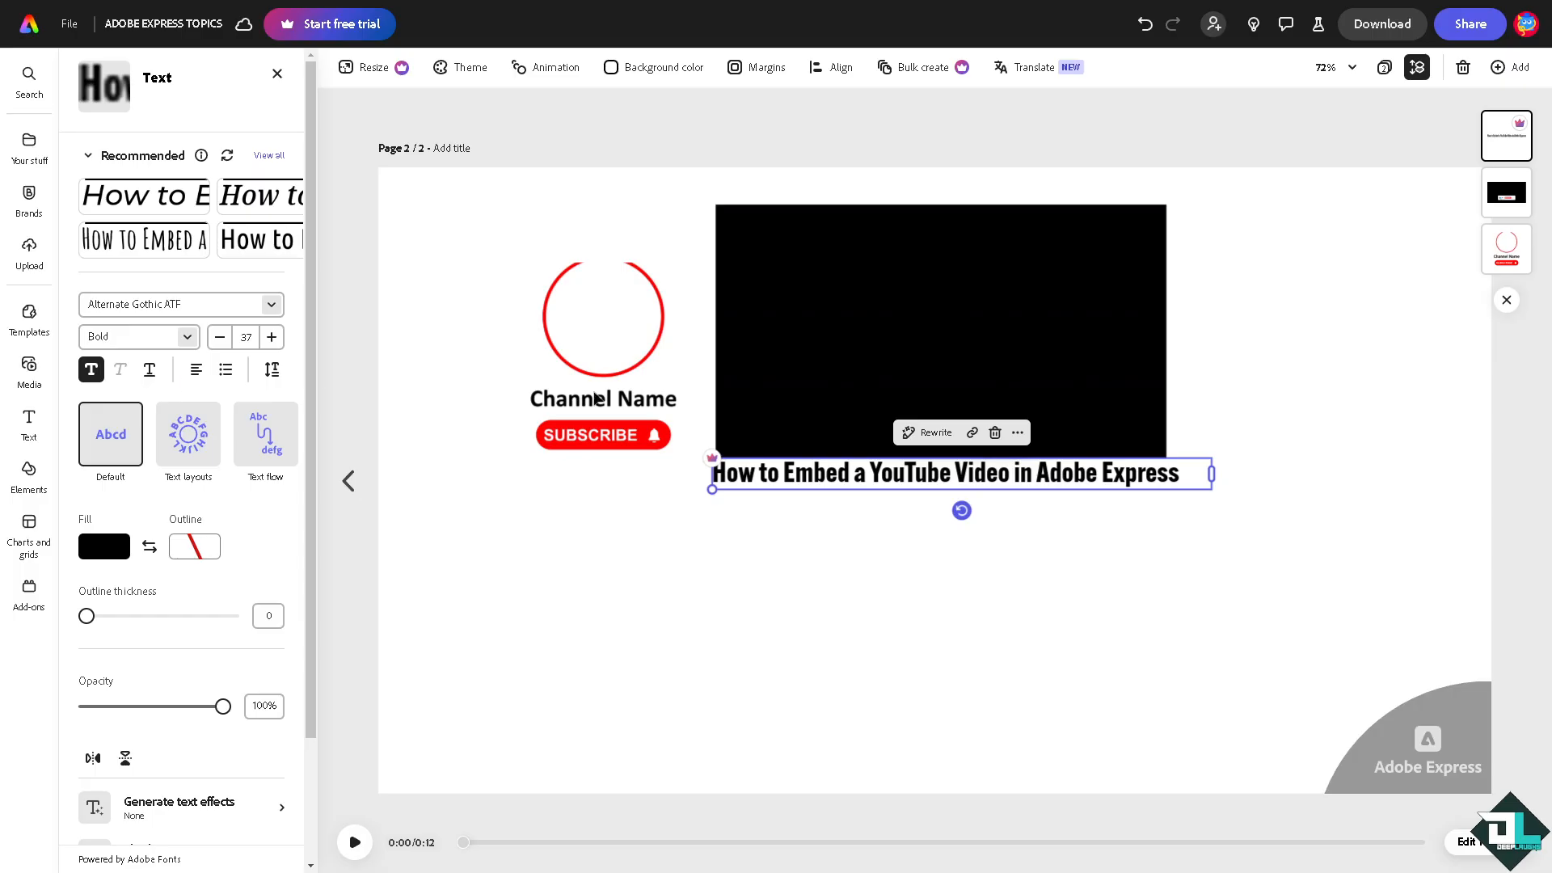
Step: Attach the YouTube channel URL as a link on the title text
{"action": "left_click", "coordinate": [972, 432]}
{"action": "type", "text": "www.youtube.com/deeplaughs"}
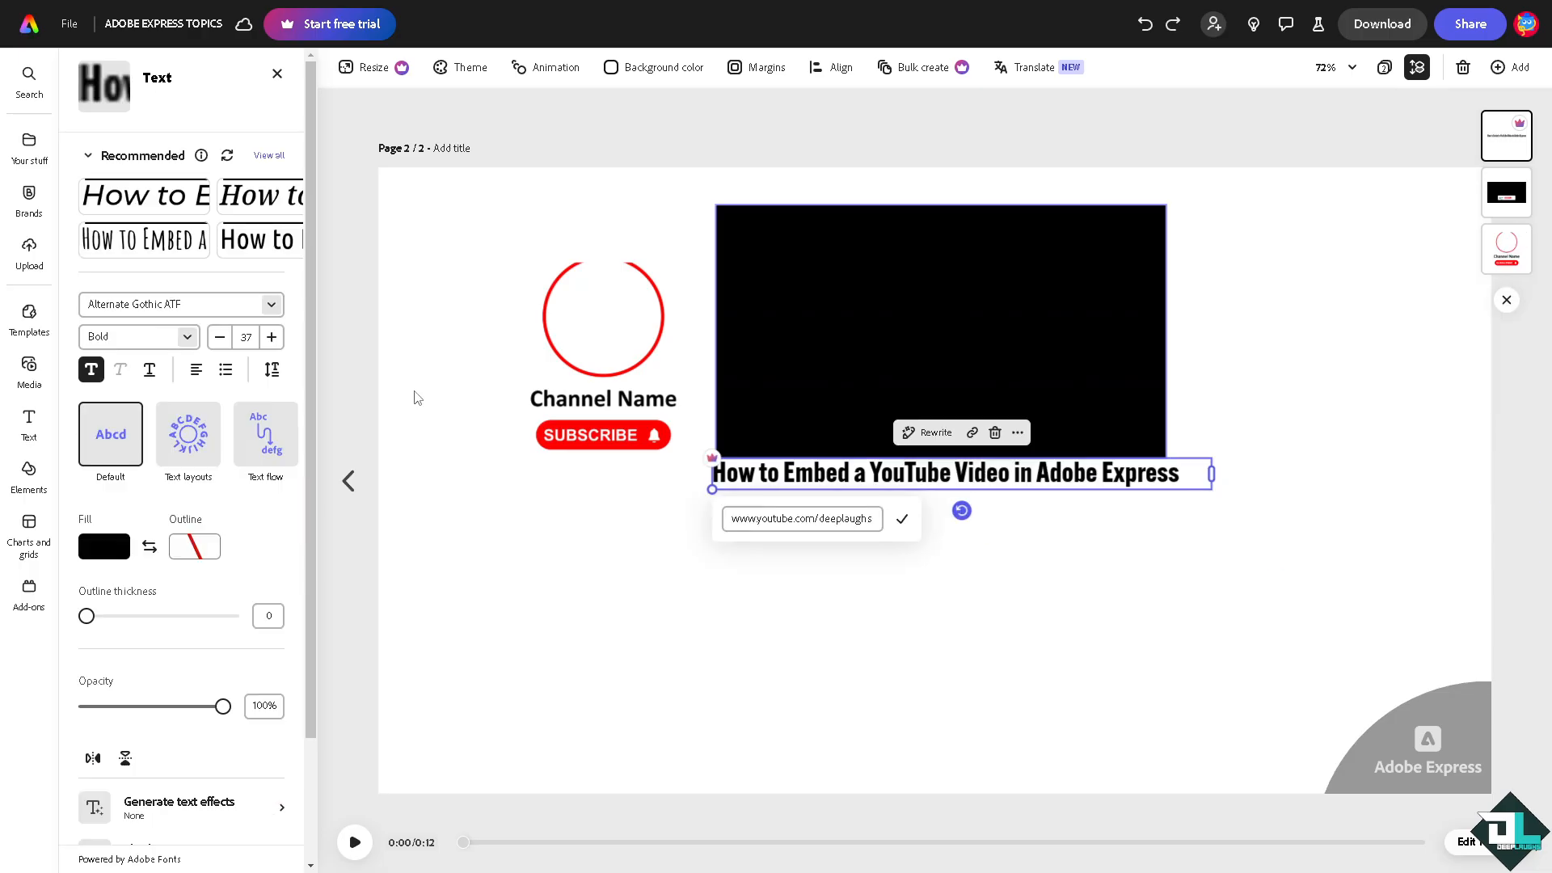
{"action": "mouse_move", "coordinate": [903, 520]}
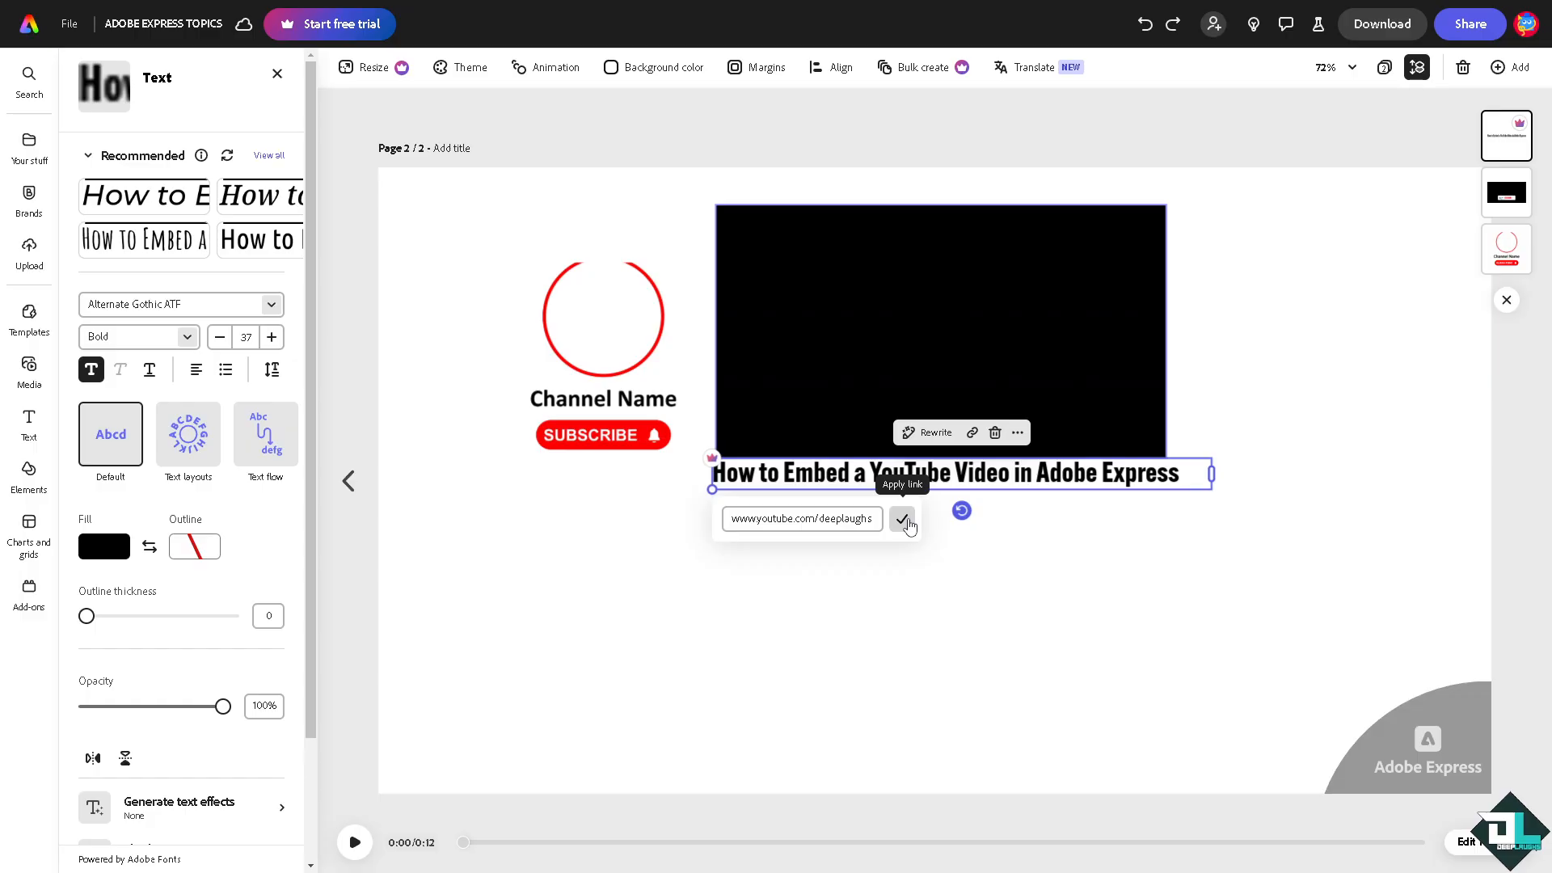
{"action": "left_click", "coordinate": [903, 519]}
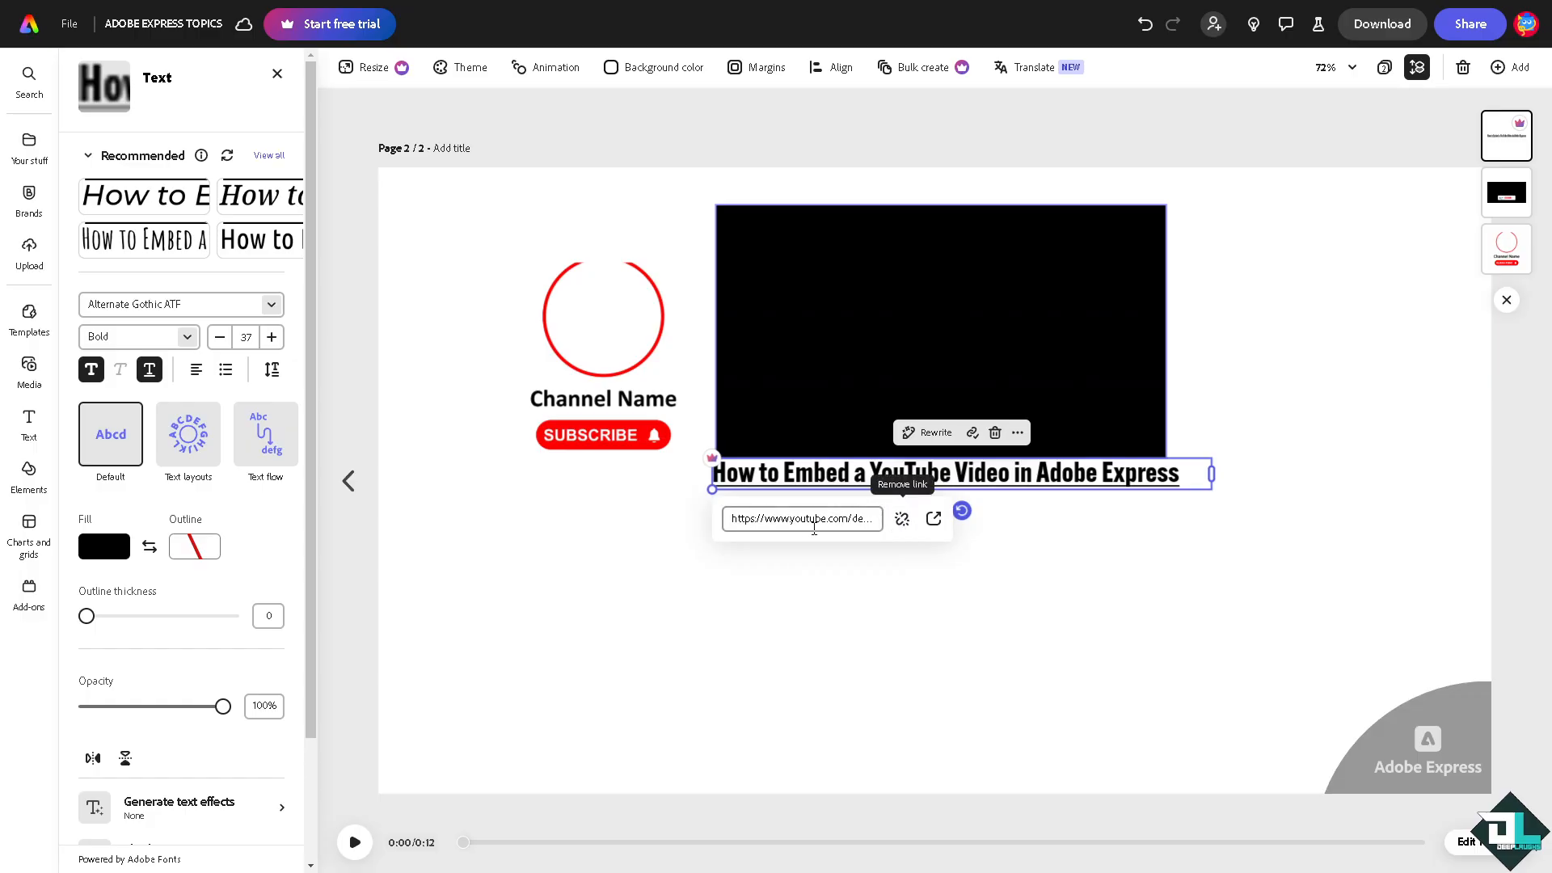